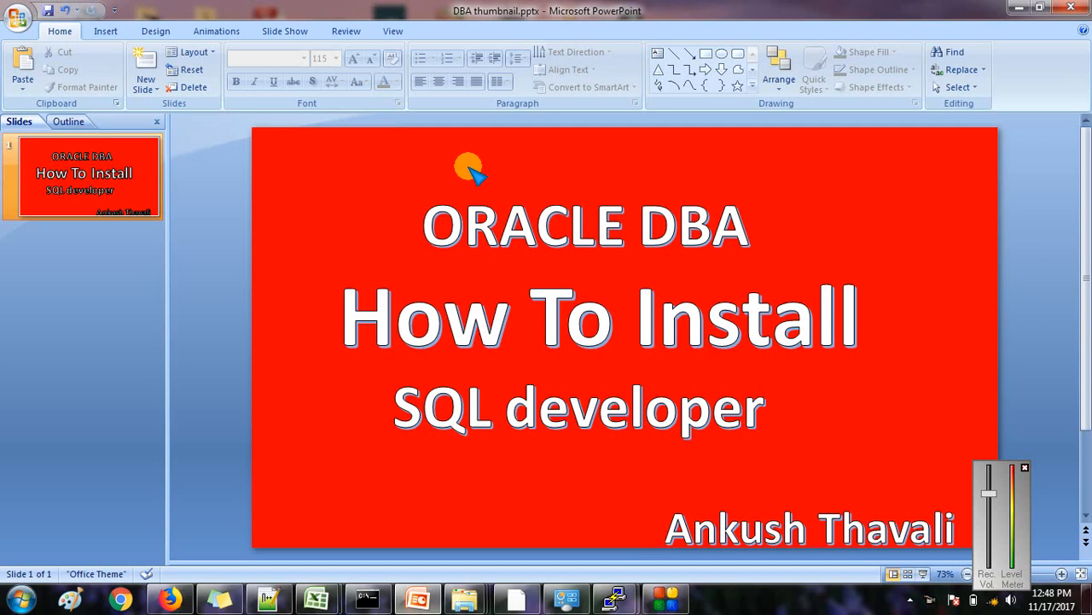
pyautogui.moveTo(675, 311)
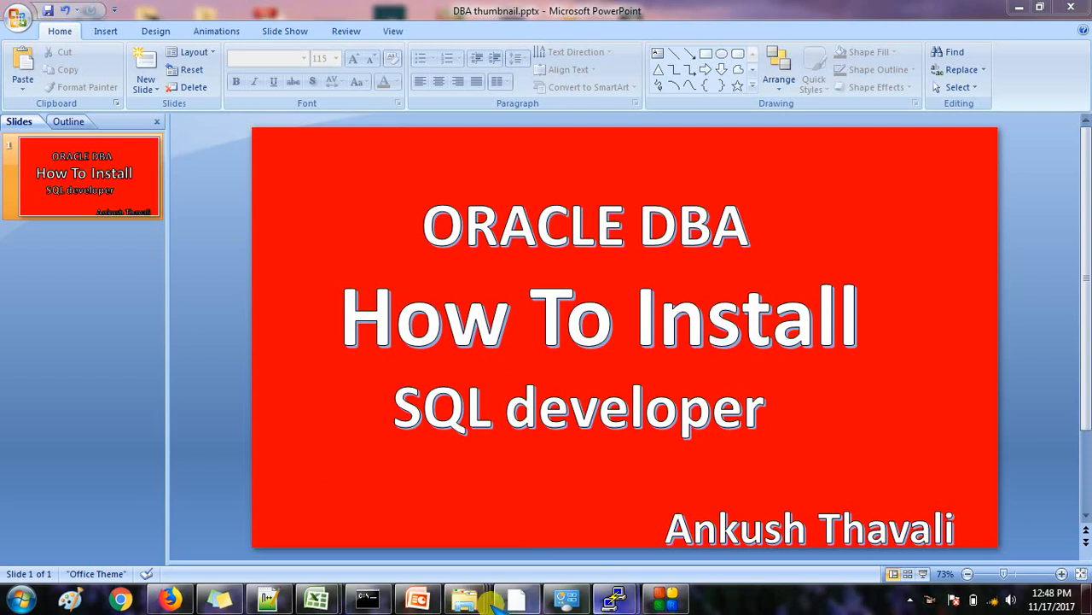
pyautogui.moveTo(464, 598)
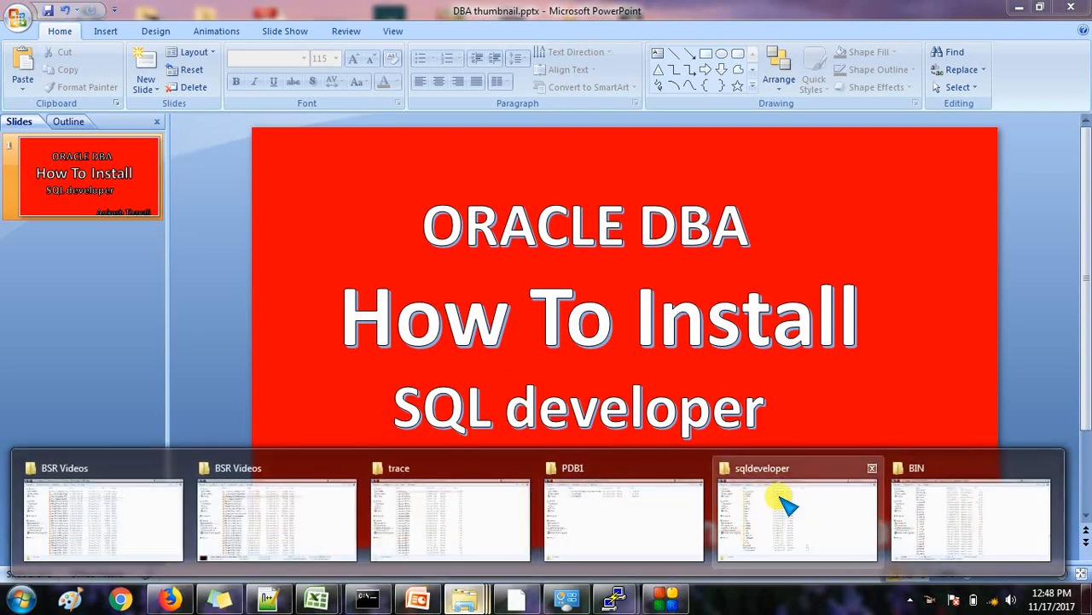
# Extract the SQL Developer zip archive in the Educational Software folder.
pyautogui.click(796, 521)
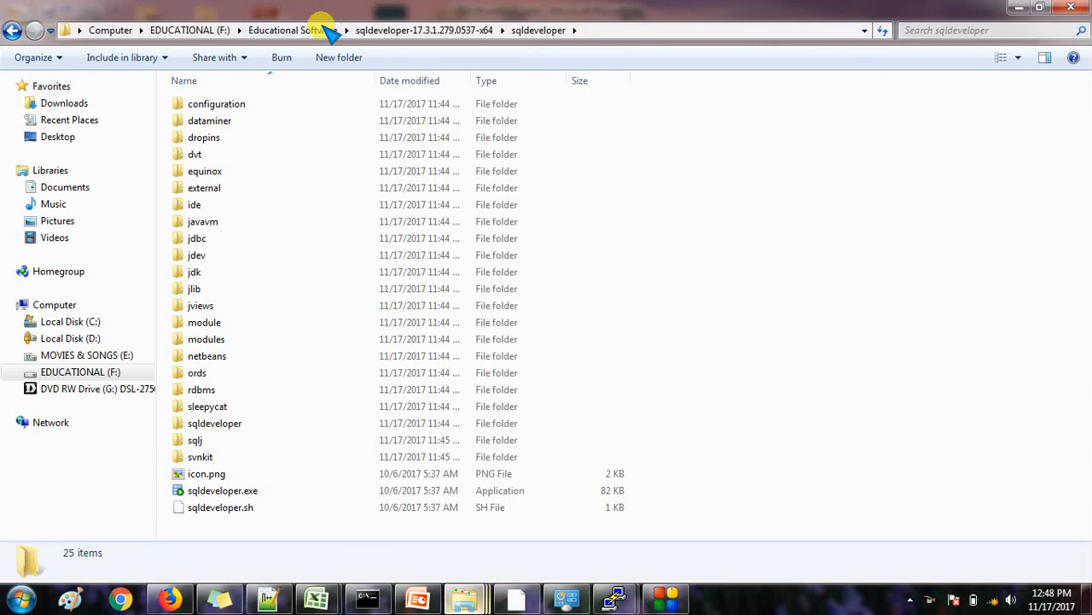
pyautogui.click(14, 31)
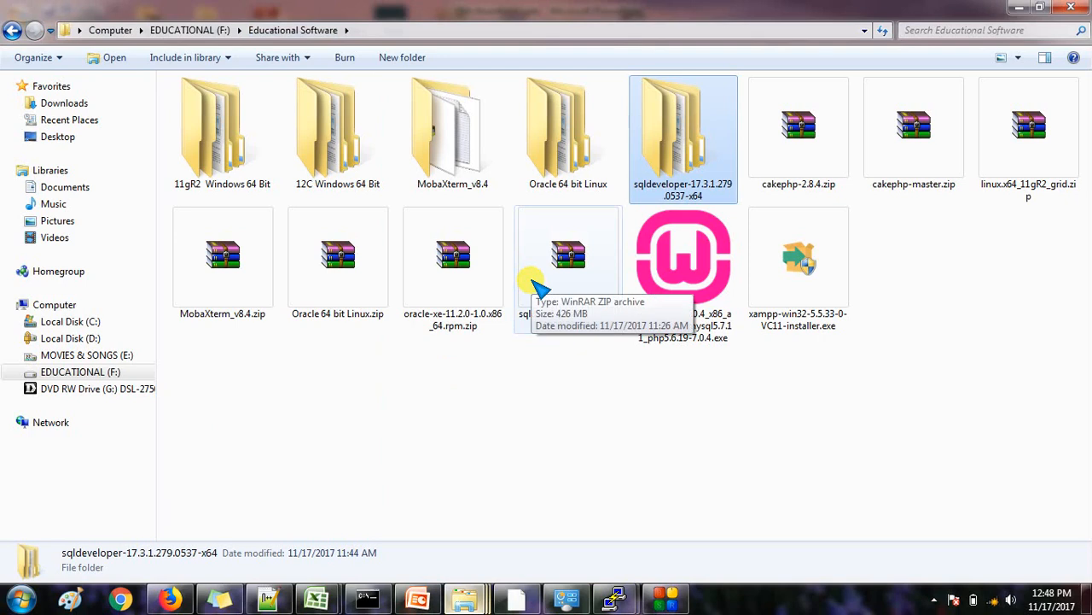
pyautogui.moveTo(572, 281)
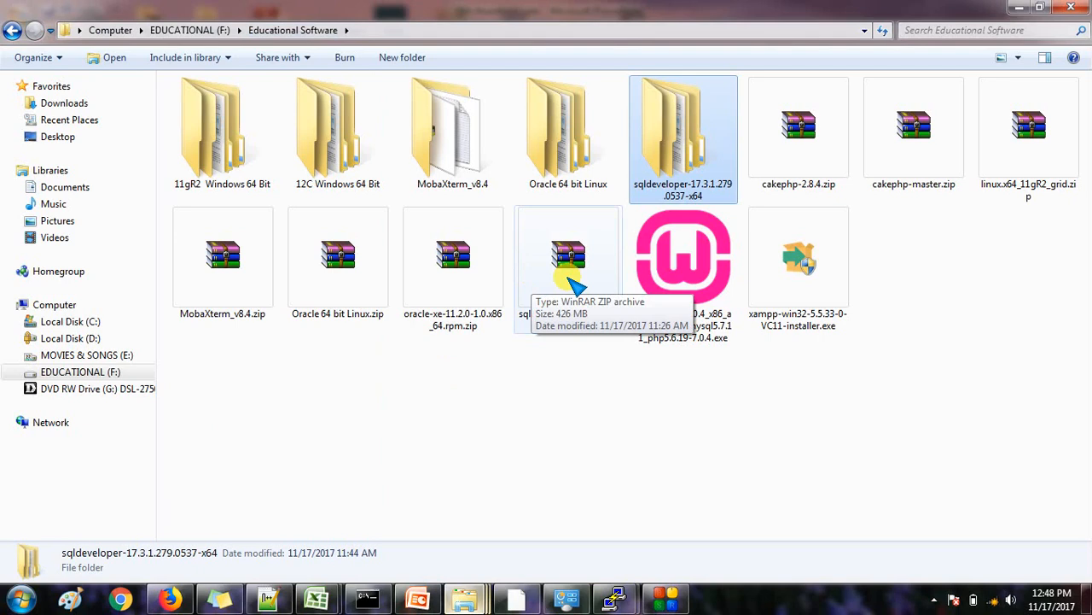
pyautogui.rightClick(567, 256)
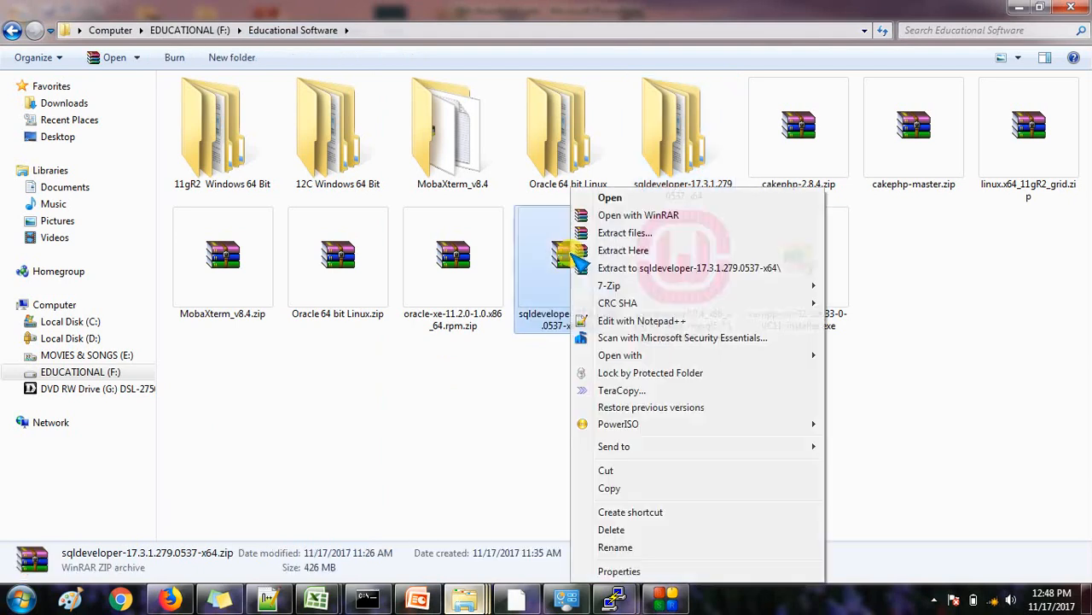
pyautogui.moveTo(486, 437)
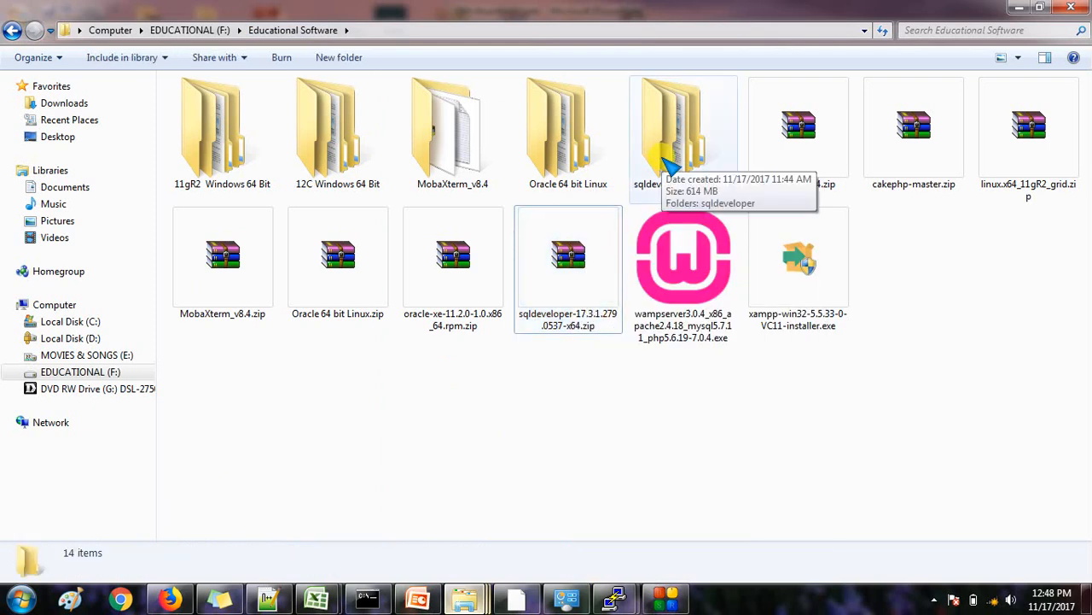
pyautogui.moveTo(691, 179)
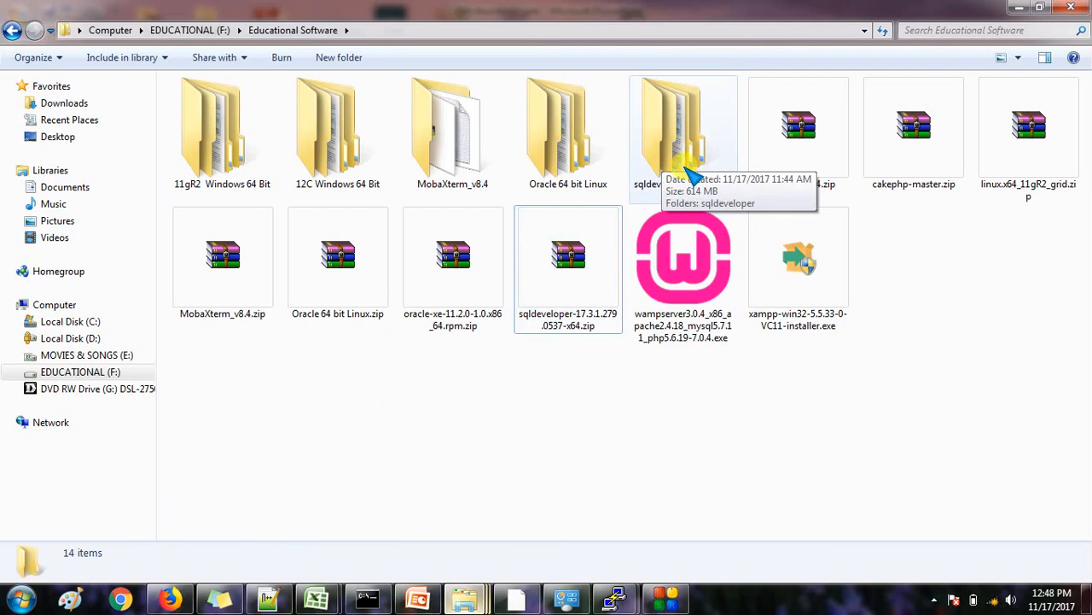
# Go into sqldeveloper-17.3.1.279.0537-x64 > sqldeveloper and select sqldeveloper.exe.
pyautogui.doubleClick(682, 128)
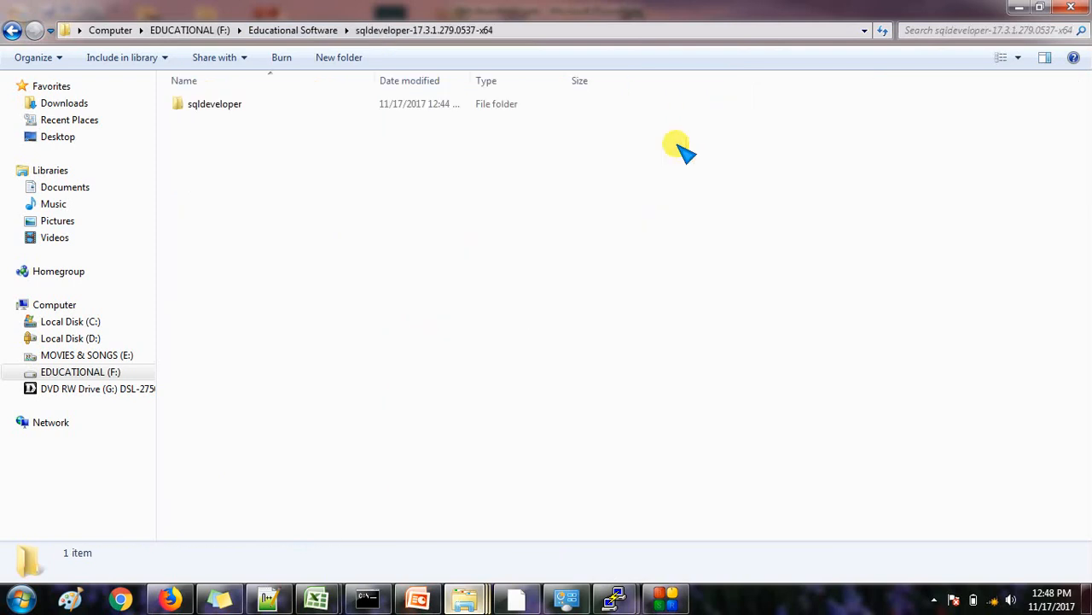
pyautogui.click(215, 104)
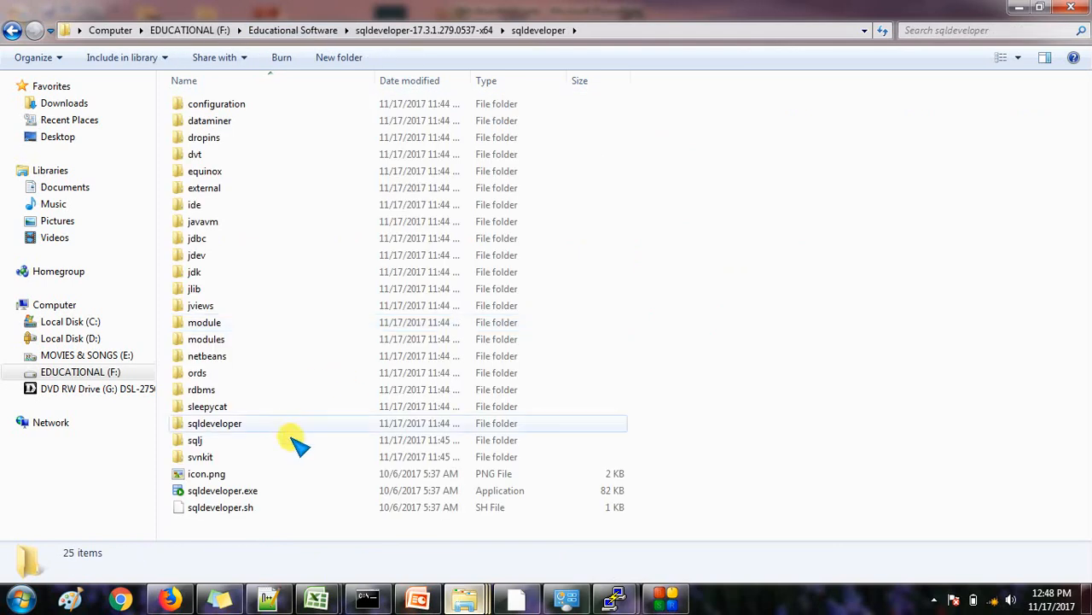
pyautogui.moveTo(276, 493)
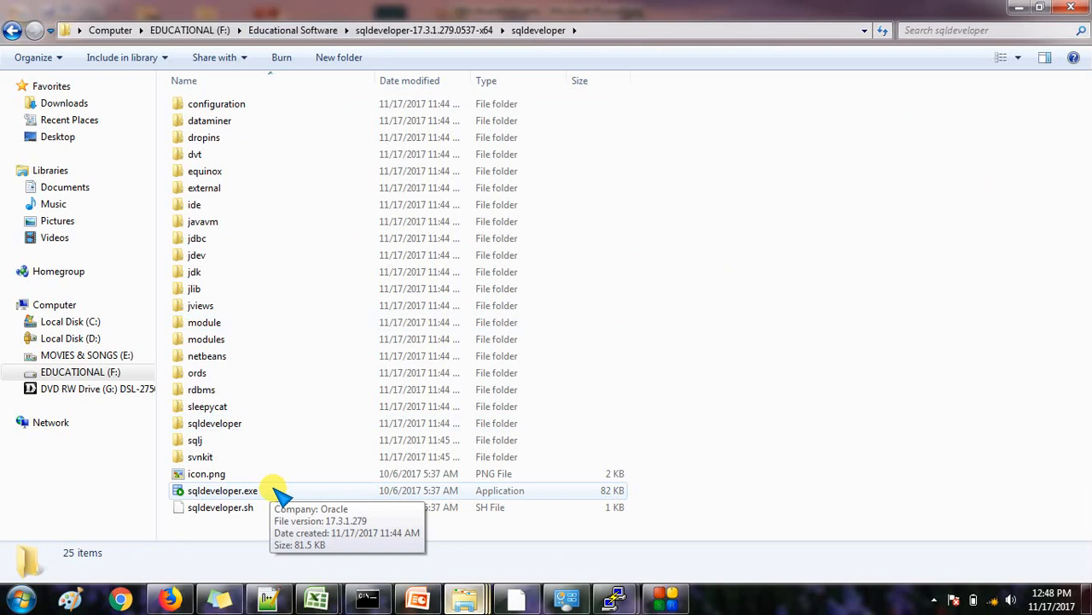
pyautogui.click(222, 490)
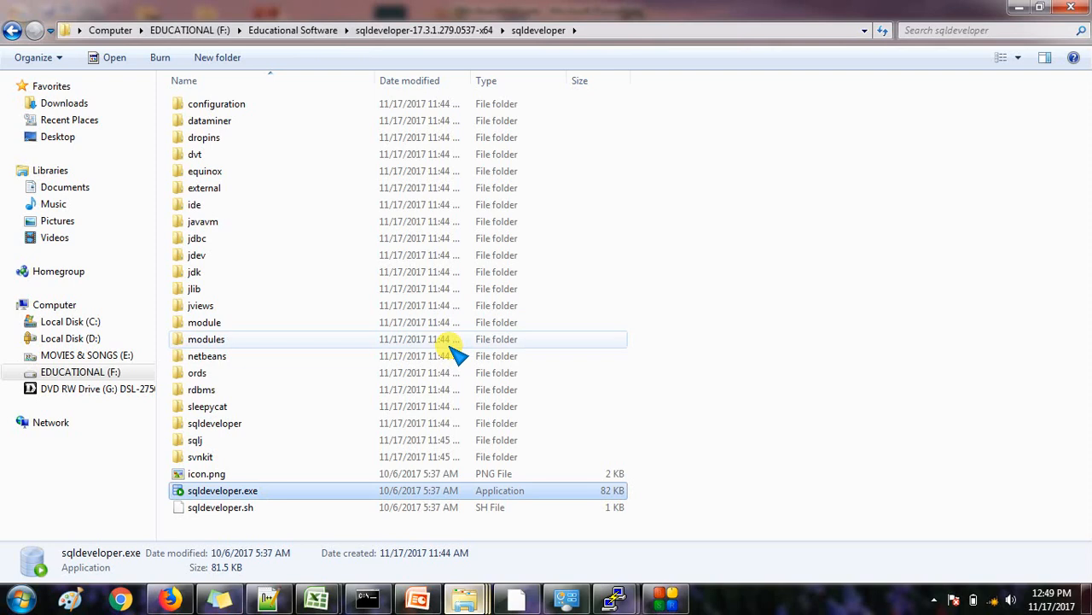
# Start SQL Developer 17.3.1, review Conn_system in Connections and begin a new connection.
pyautogui.doubleClick(222, 490)
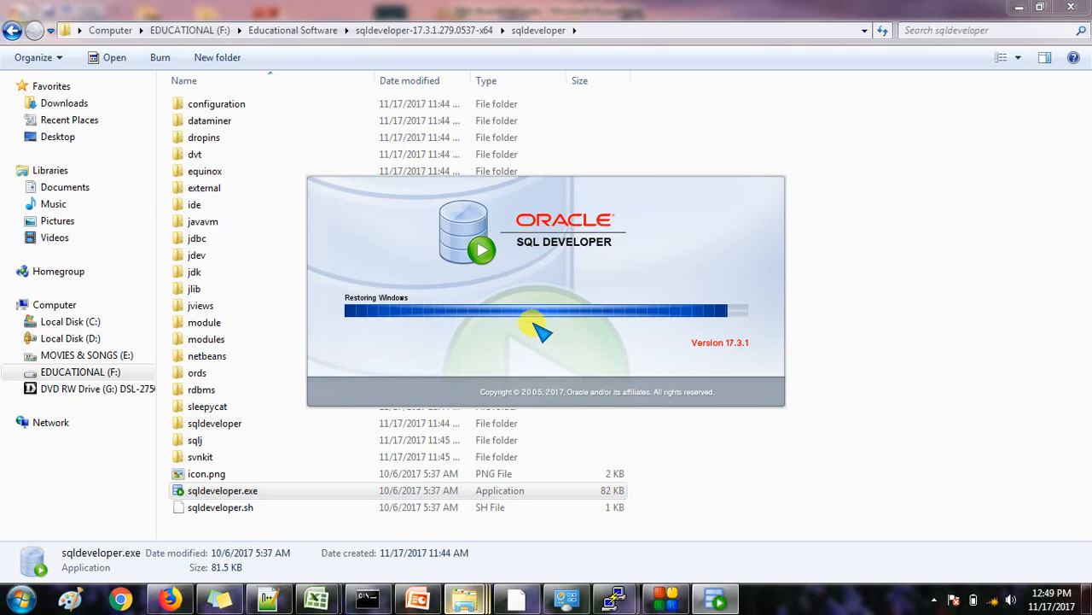
pyautogui.moveTo(691, 333)
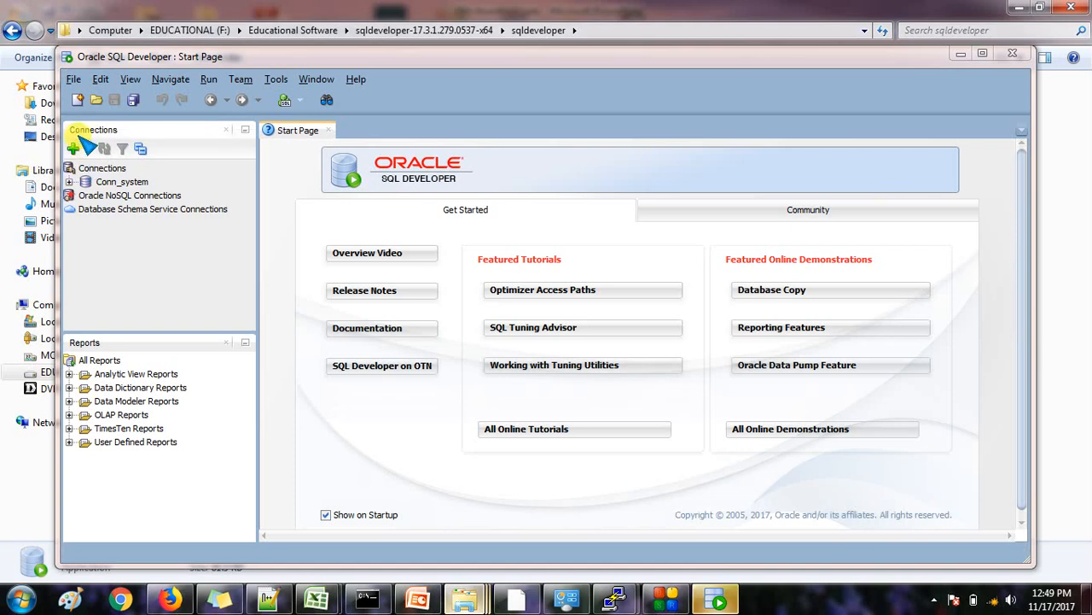
pyautogui.click(75, 149)
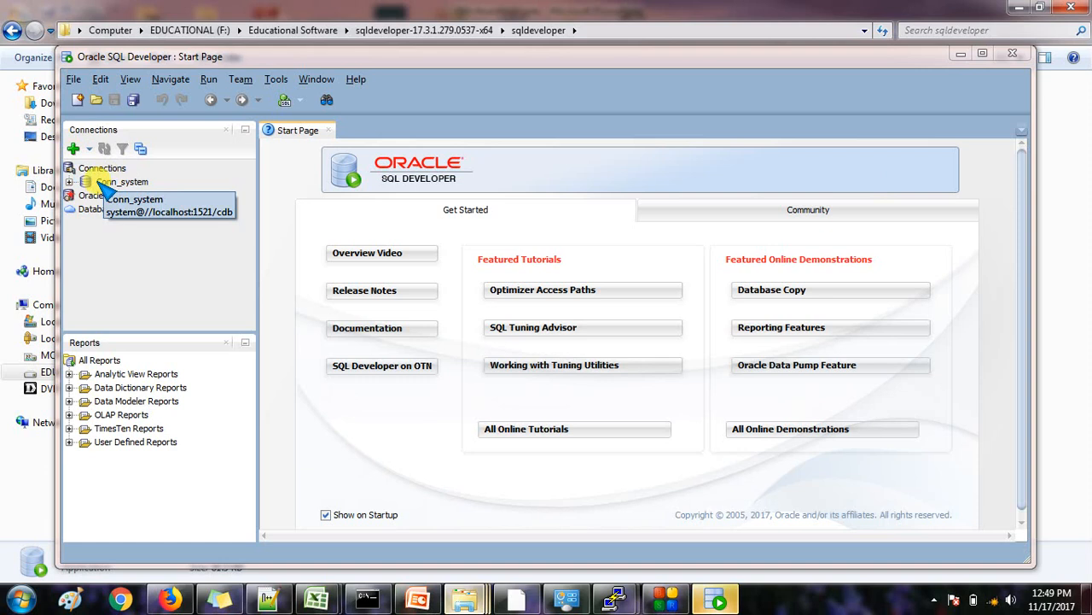
pyautogui.moveTo(136, 181)
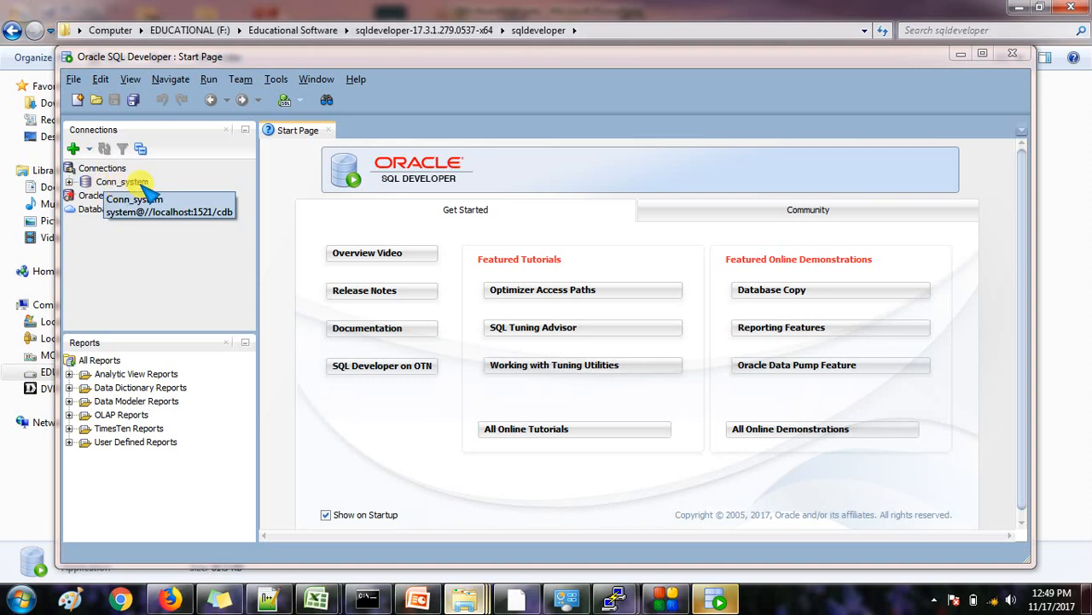
pyautogui.click(75, 148)
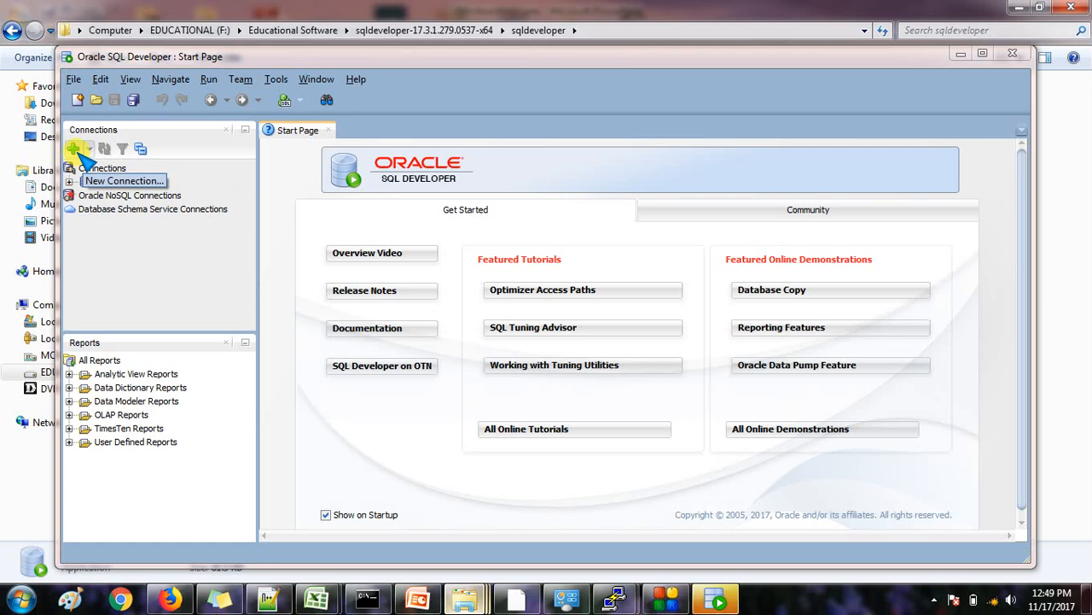
pyautogui.click(123, 181)
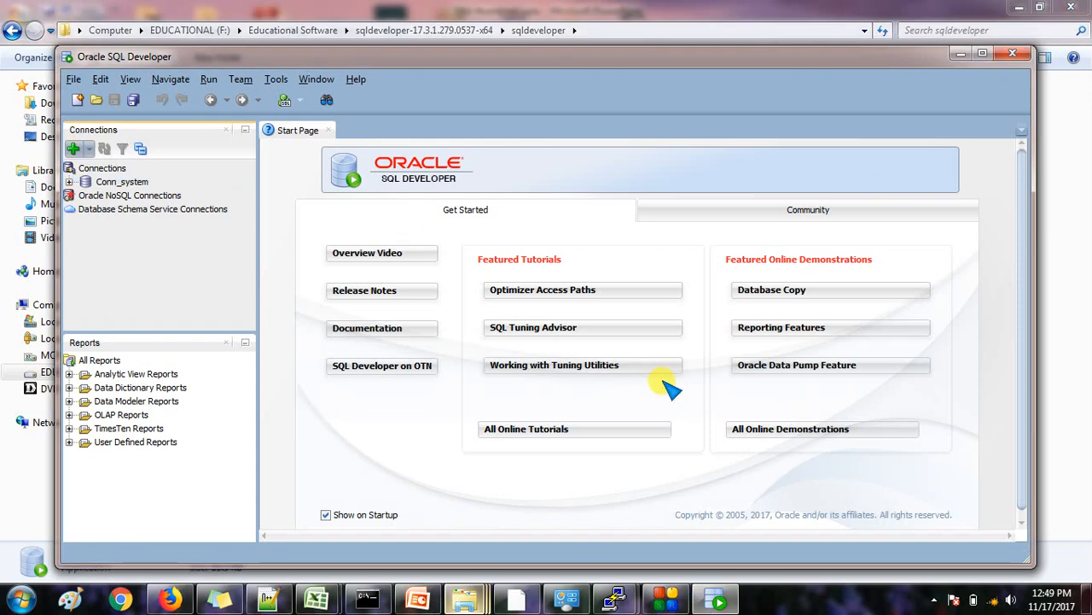
pyautogui.click(72, 149)
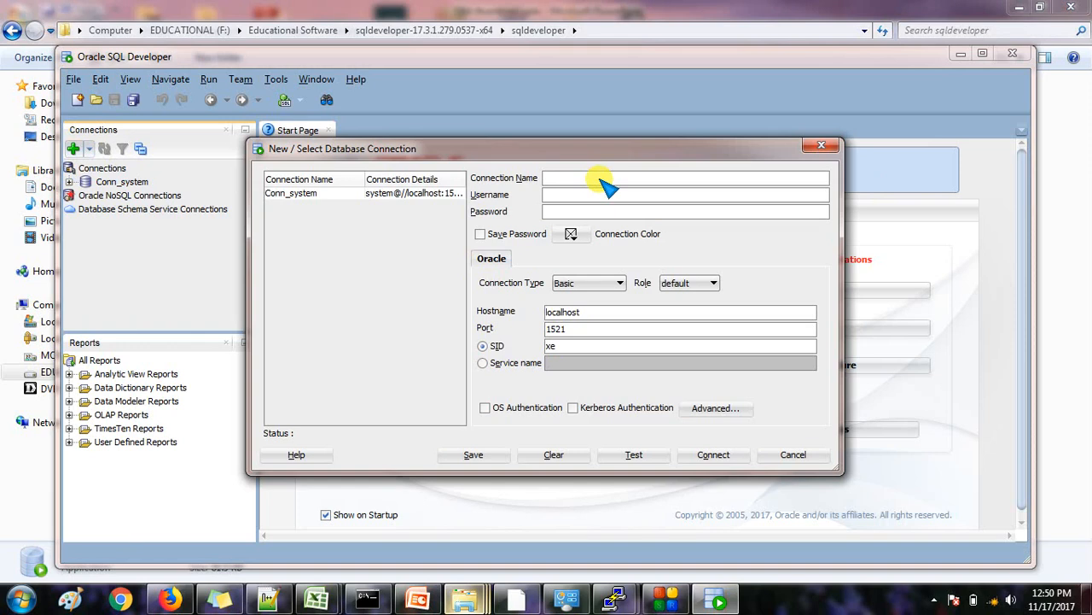
pyautogui.write('connection_syst')
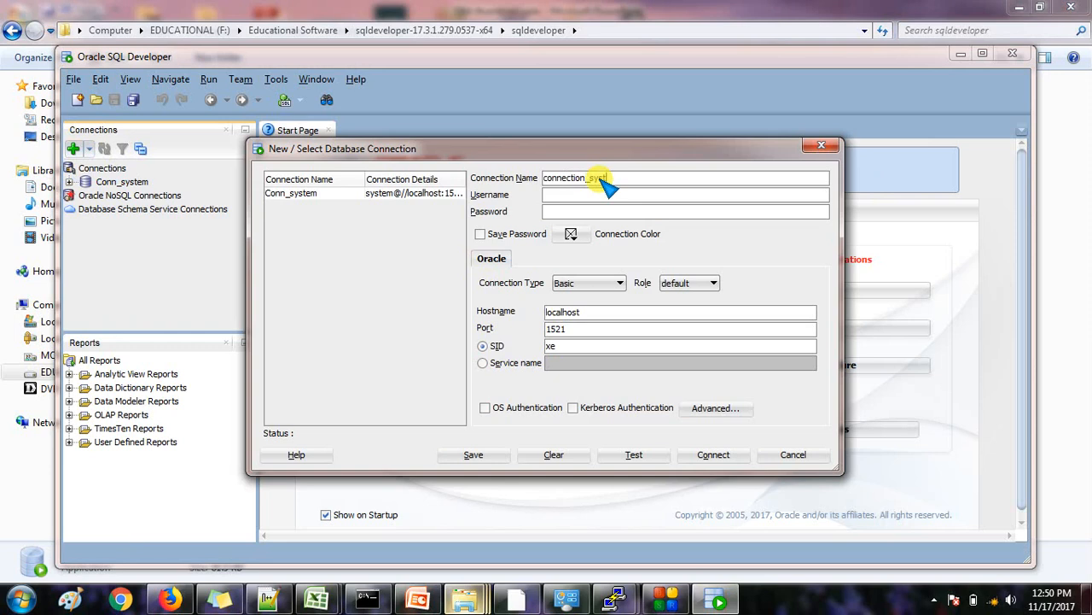
pyautogui.write('_new')
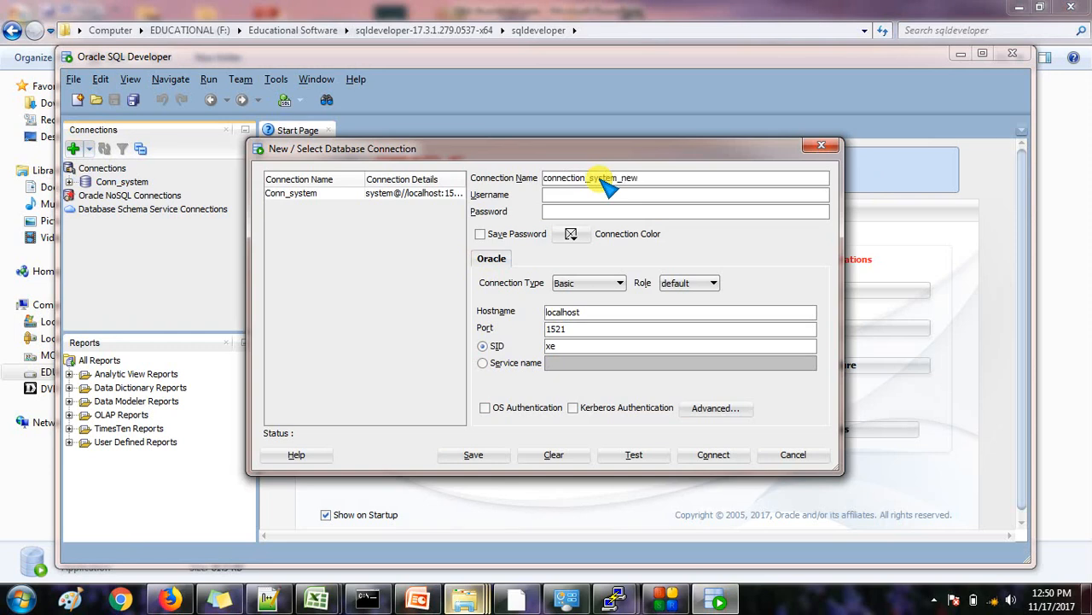
pyautogui.moveTo(584, 196)
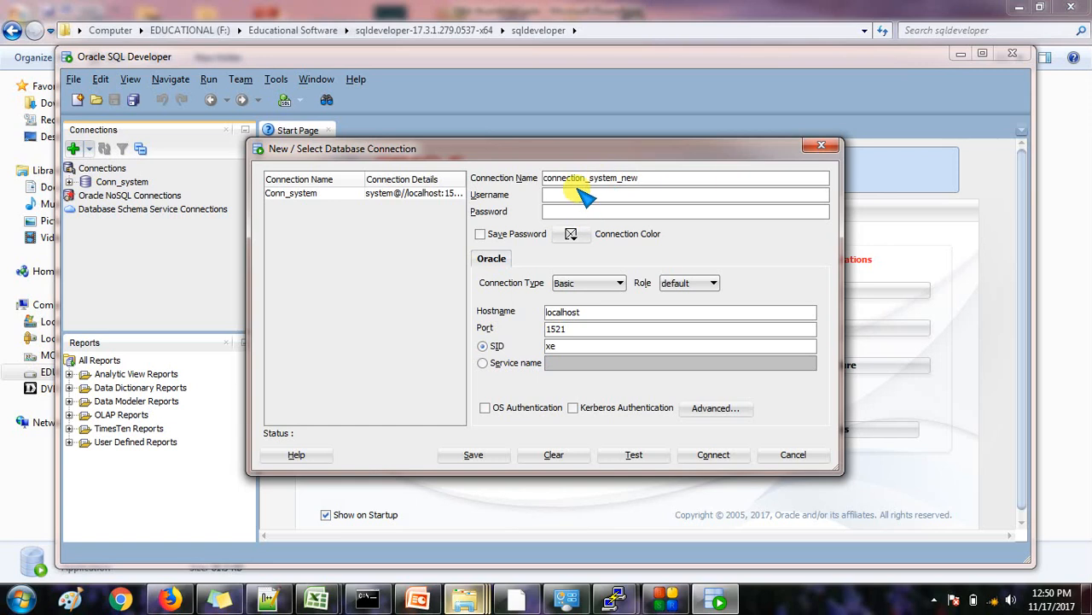
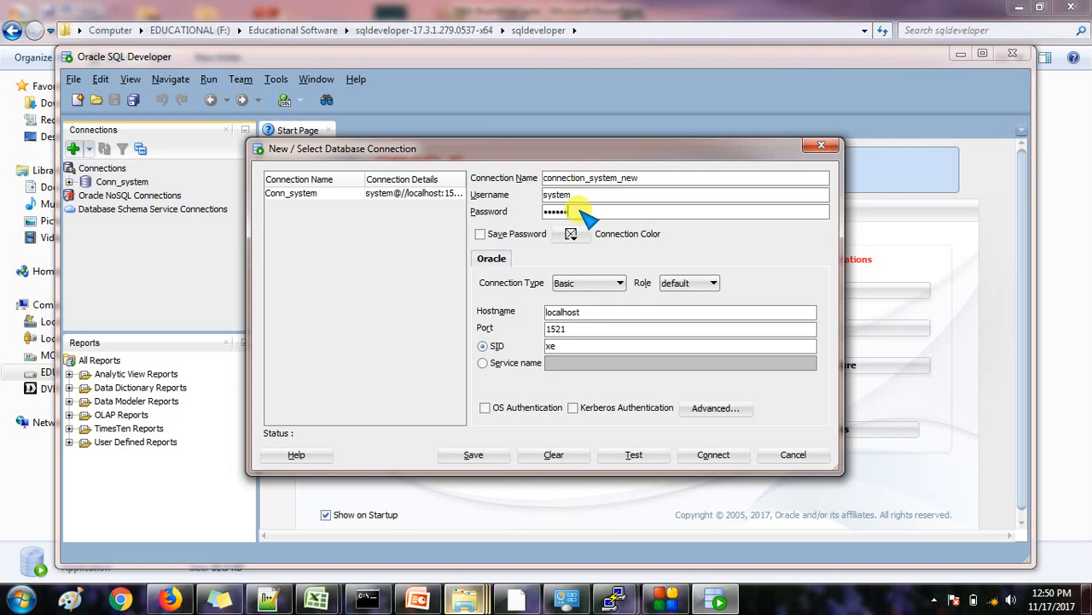
pyautogui.moveTo(543, 253)
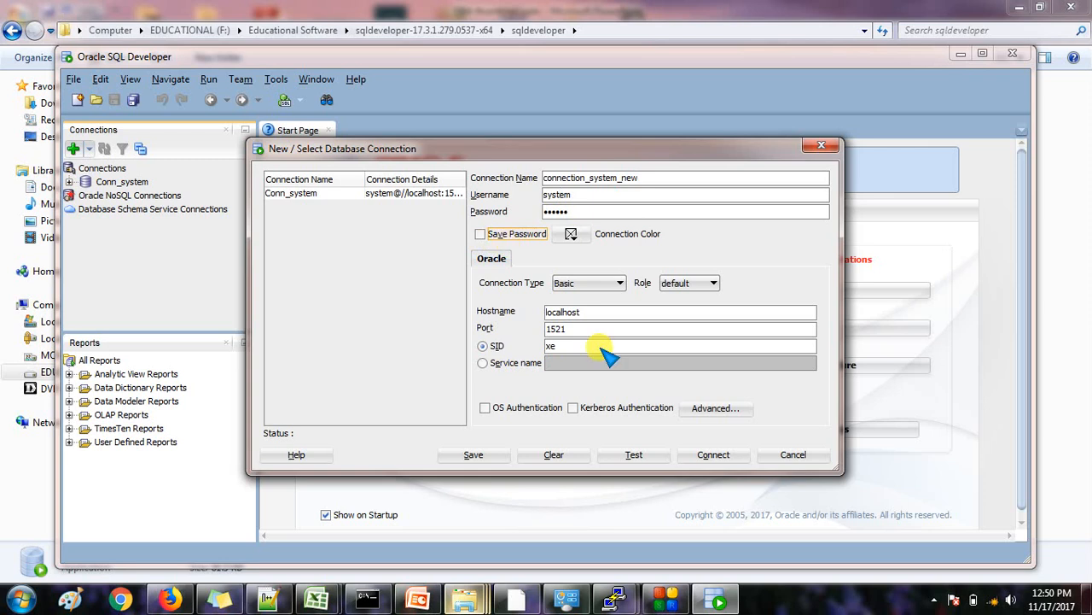
pyautogui.moveTo(597, 331)
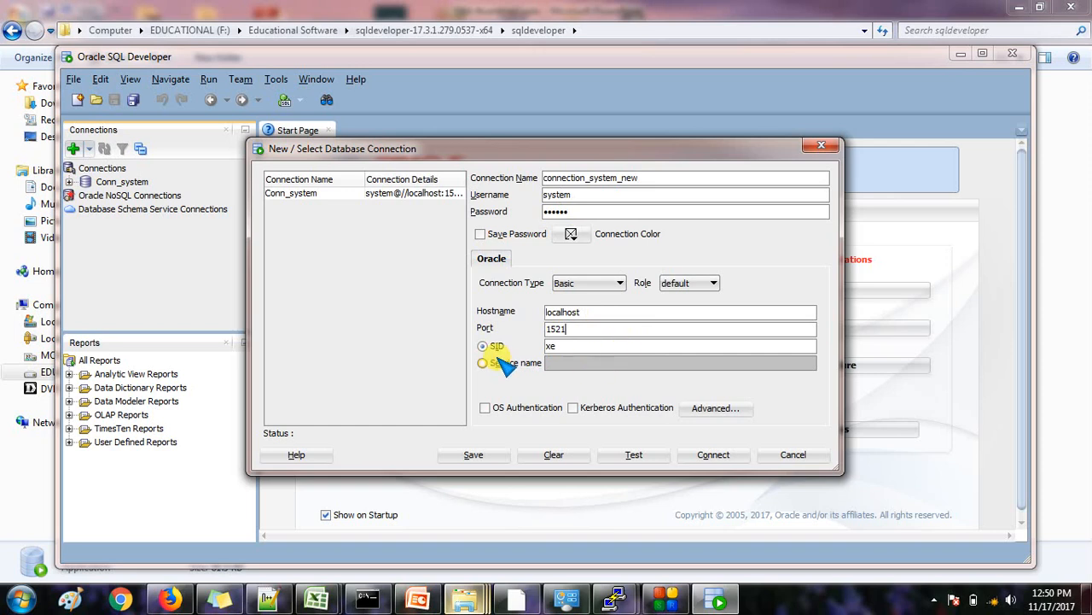
pyautogui.moveTo(543, 369)
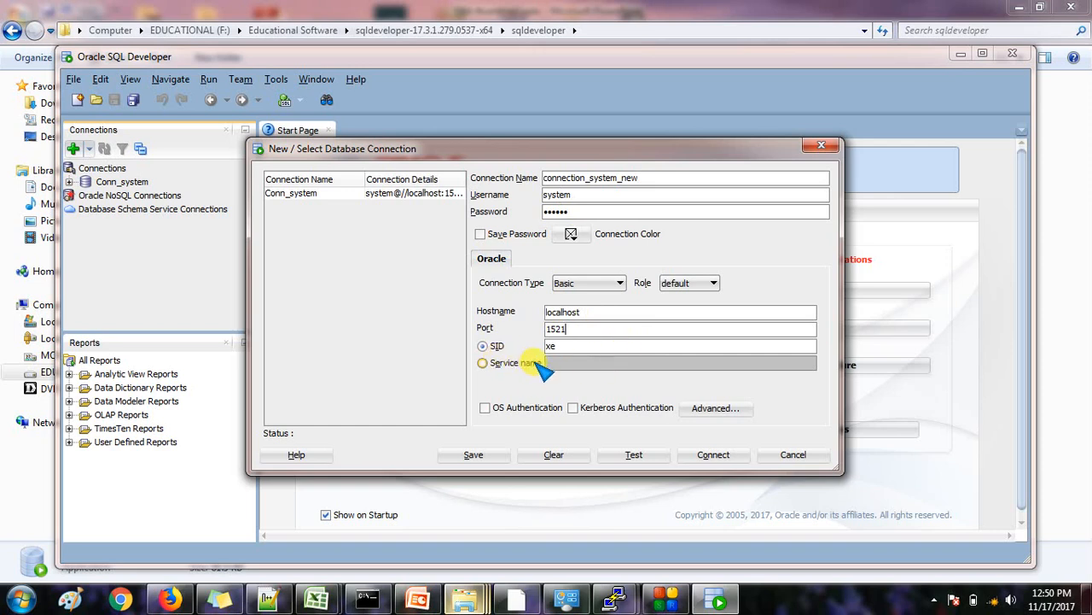
pyautogui.moveTo(504, 362)
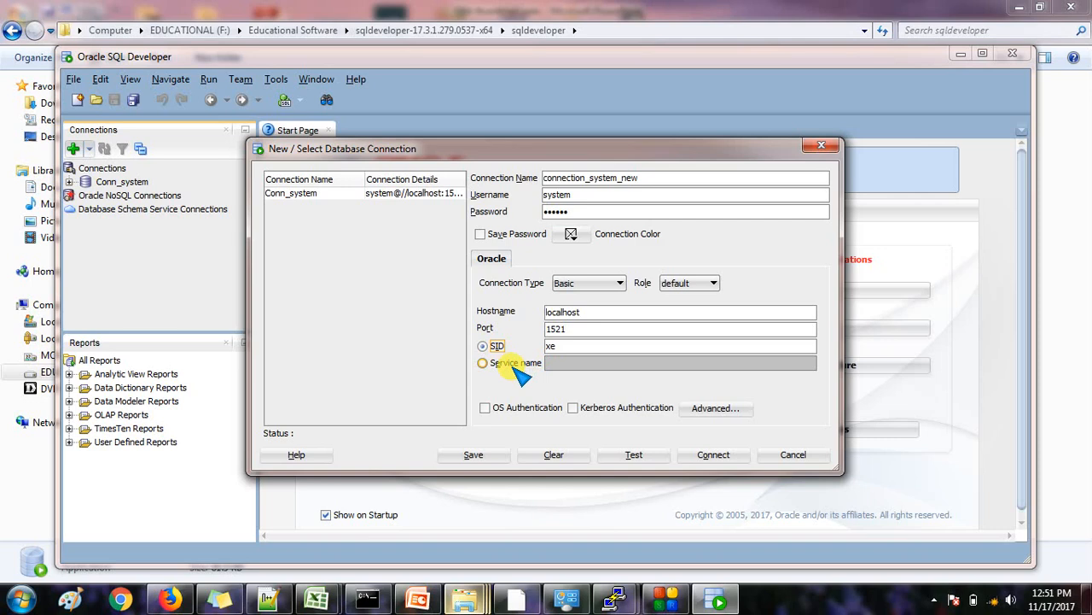
pyautogui.moveTo(687, 256)
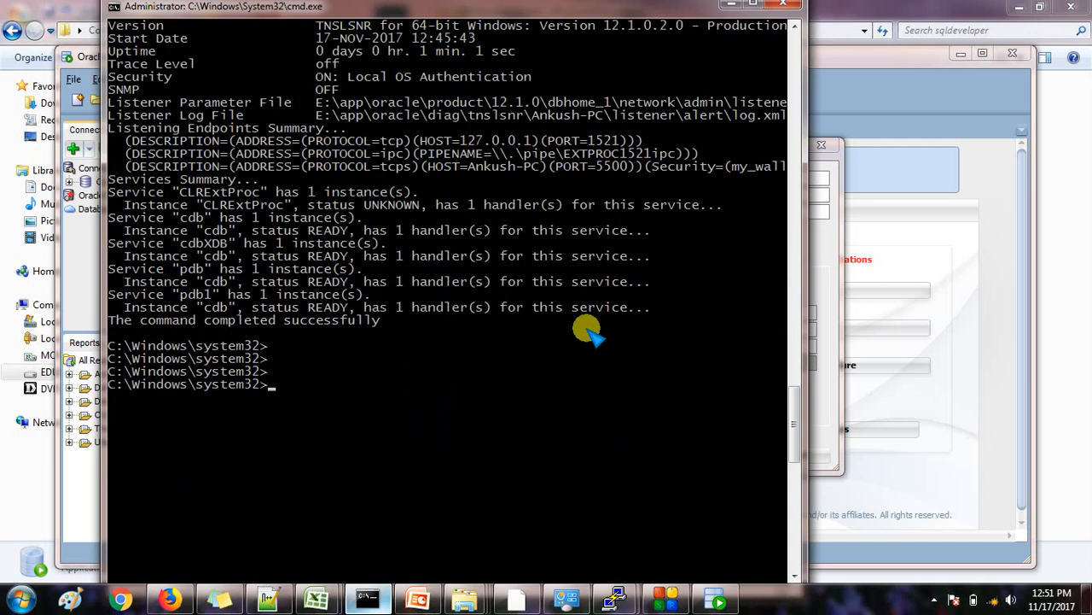
# Clear the console and run lsnrctl status to show the listener's services on port 1521.
pyautogui.write('cls')
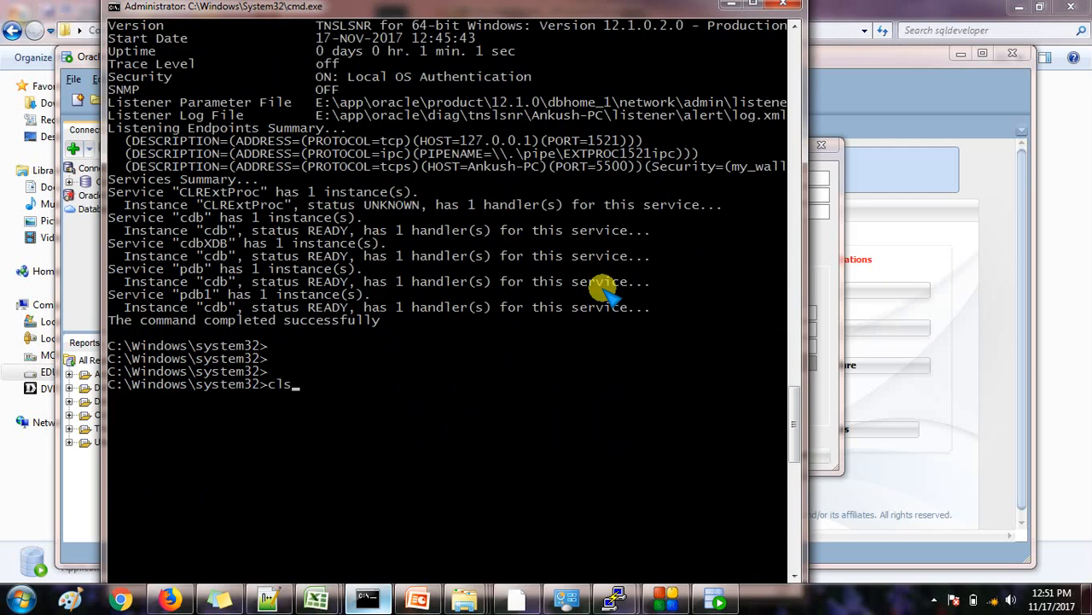
pyautogui.press('Return')
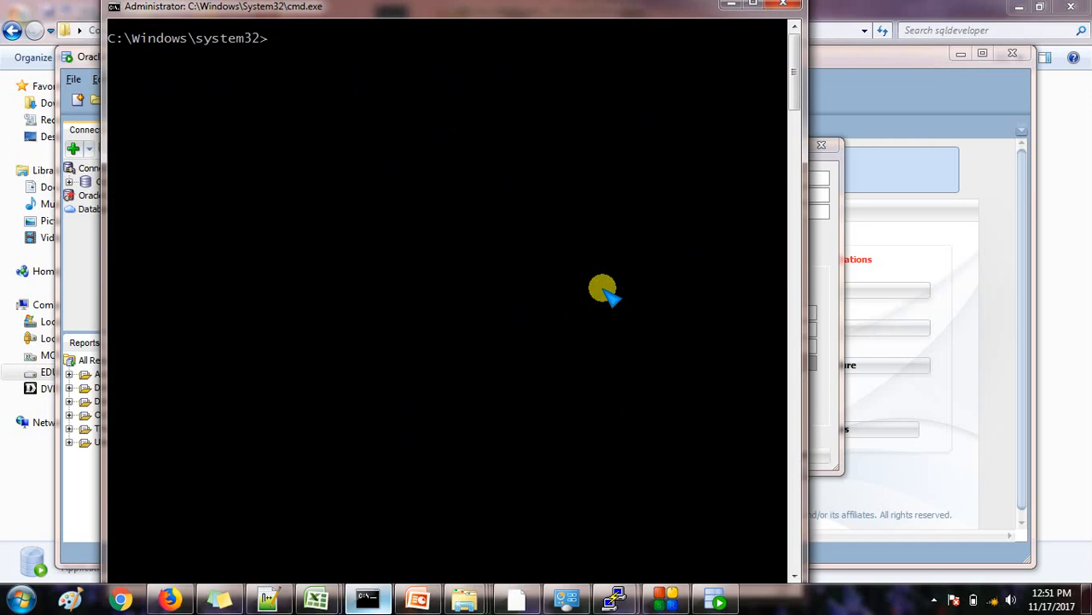
pyautogui.write('lsnrctl')
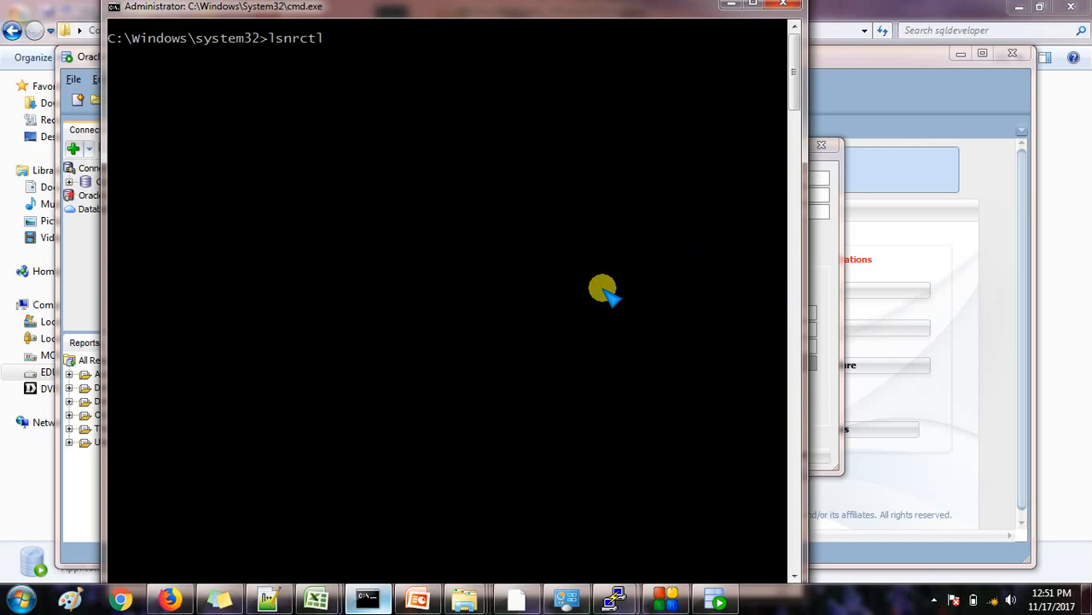
pyautogui.write('sat')
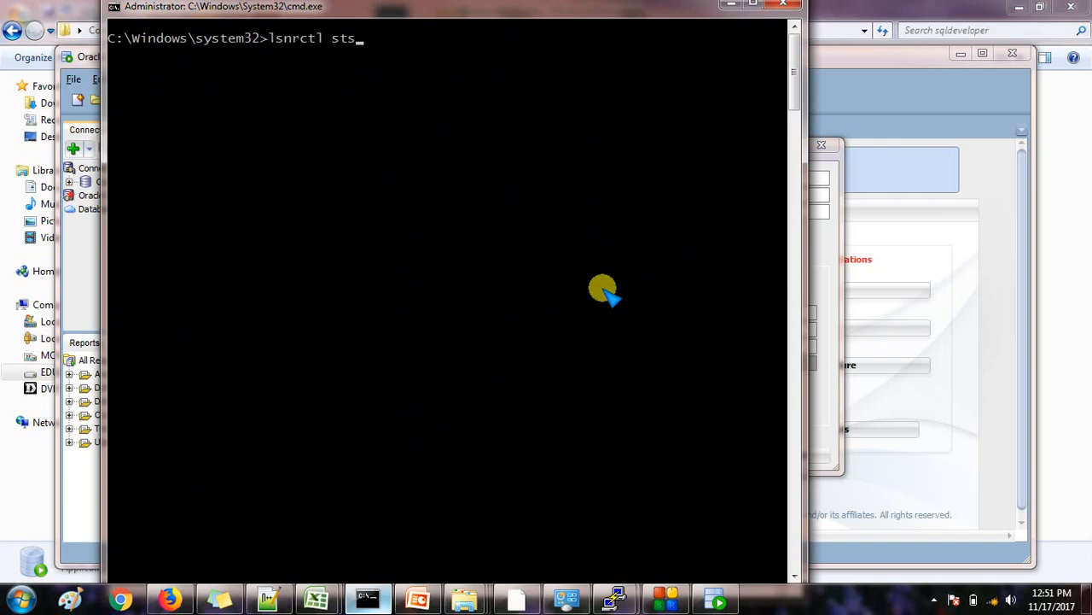
pyautogui.write('atus')
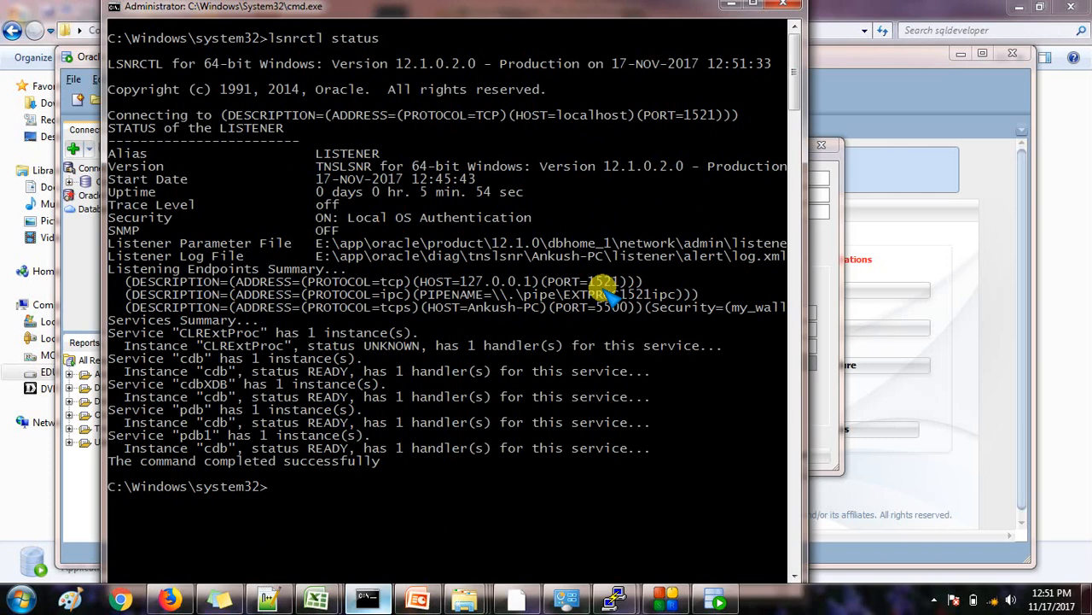
pyautogui.moveTo(493, 191)
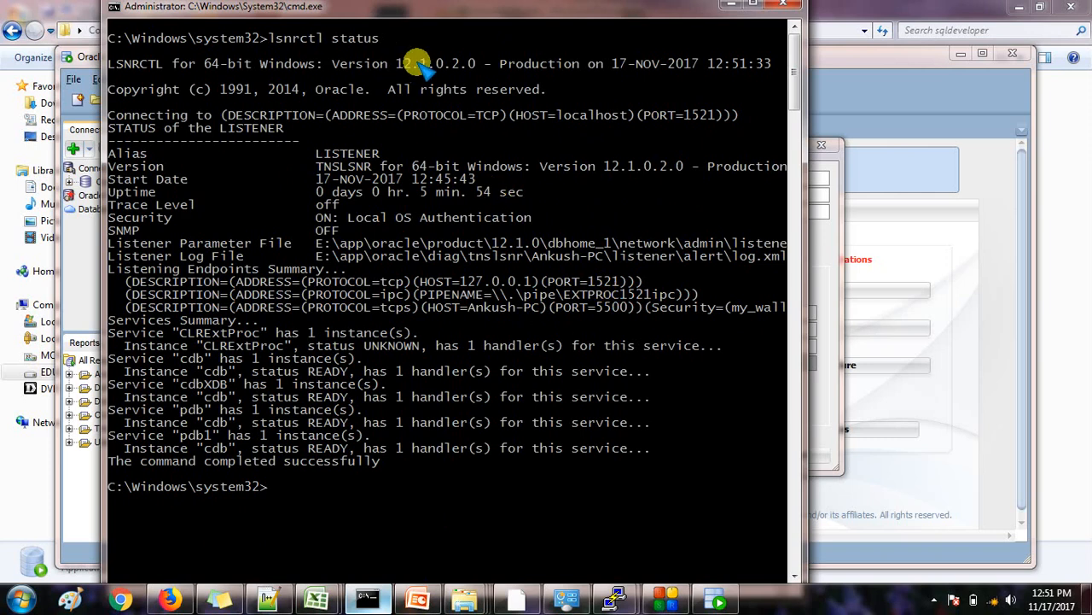
pyautogui.moveTo(362, 218)
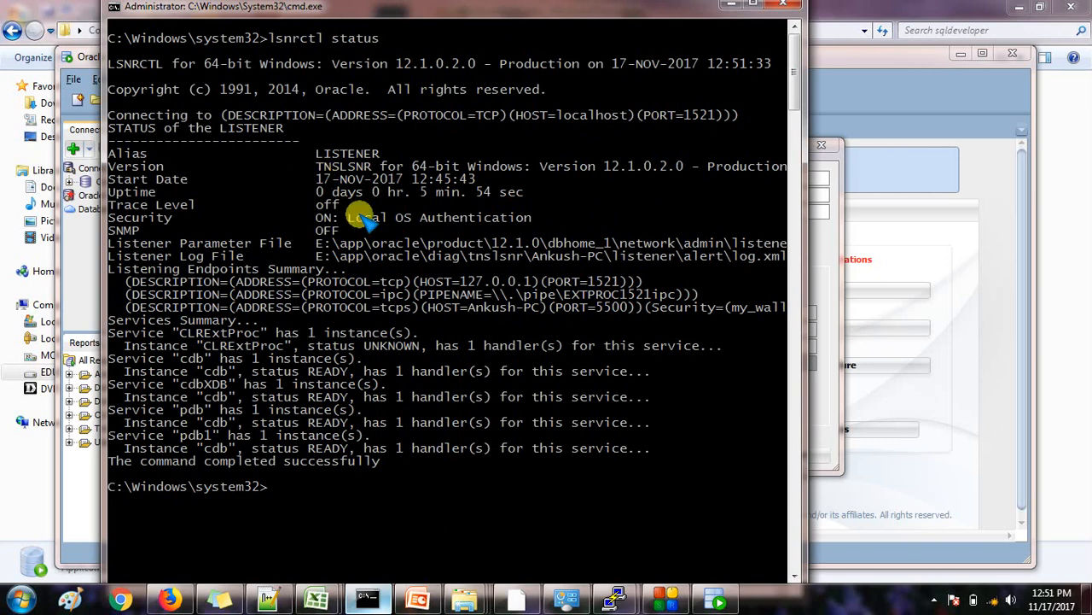
pyautogui.moveTo(324, 273)
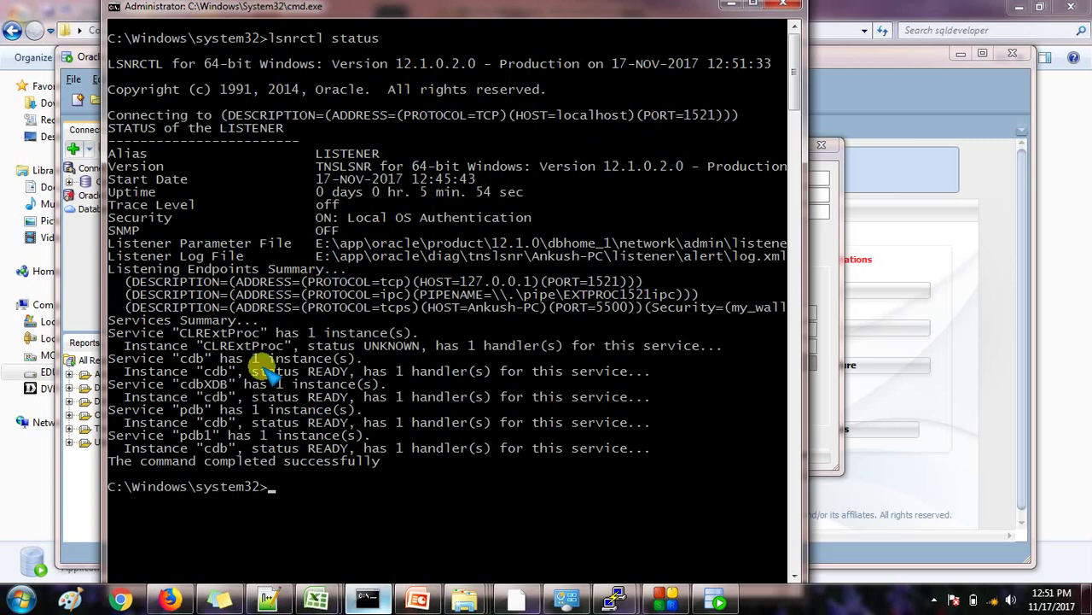
pyautogui.moveTo(248, 415)
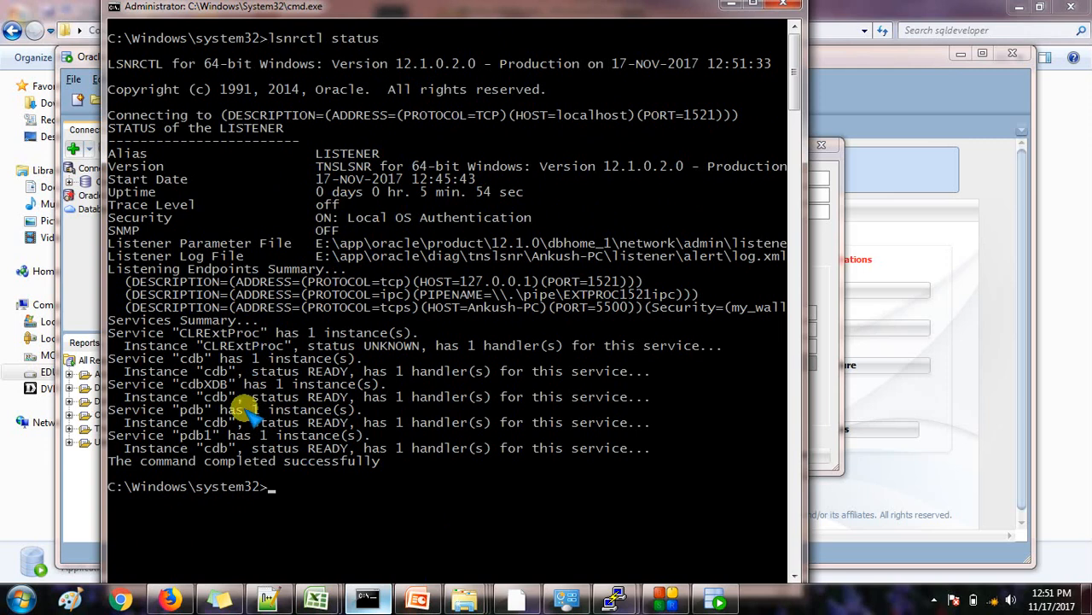
pyautogui.moveTo(243, 307)
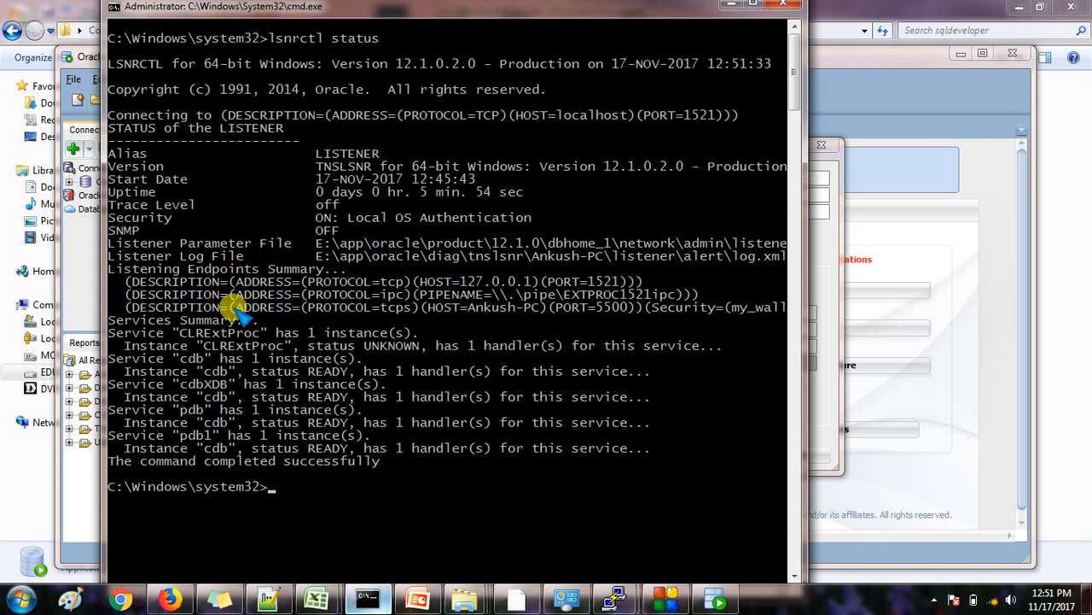
pyautogui.moveTo(229, 367)
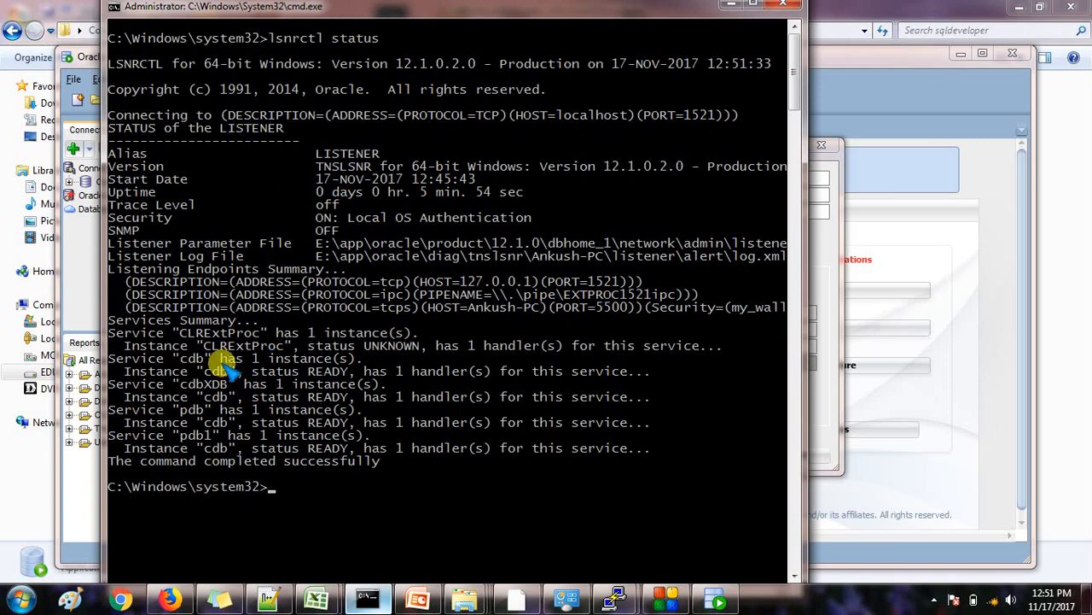
pyautogui.moveTo(690, 120)
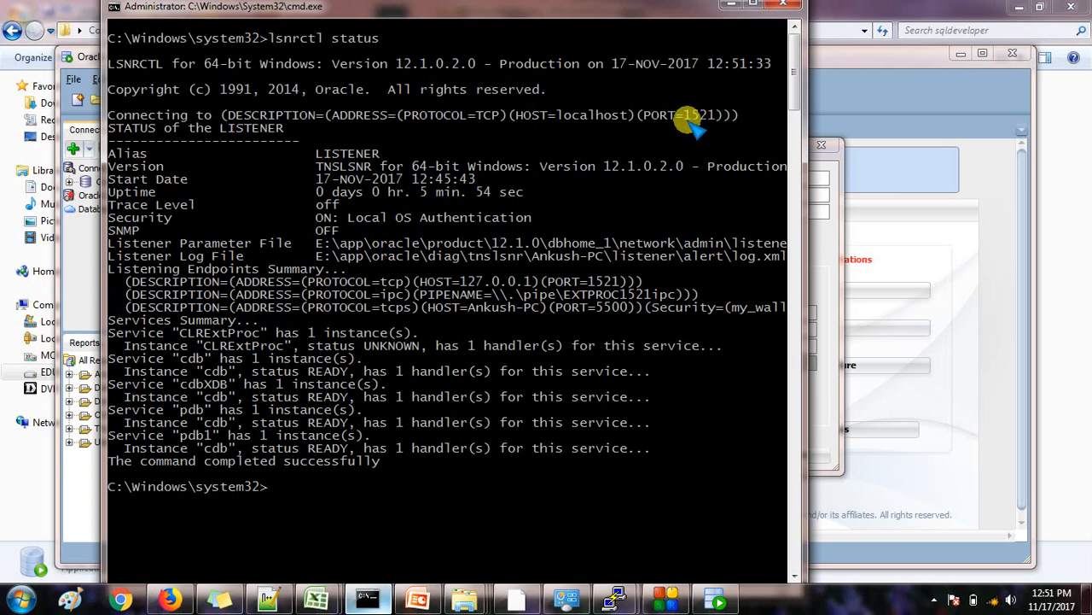
pyautogui.moveTo(714, 120)
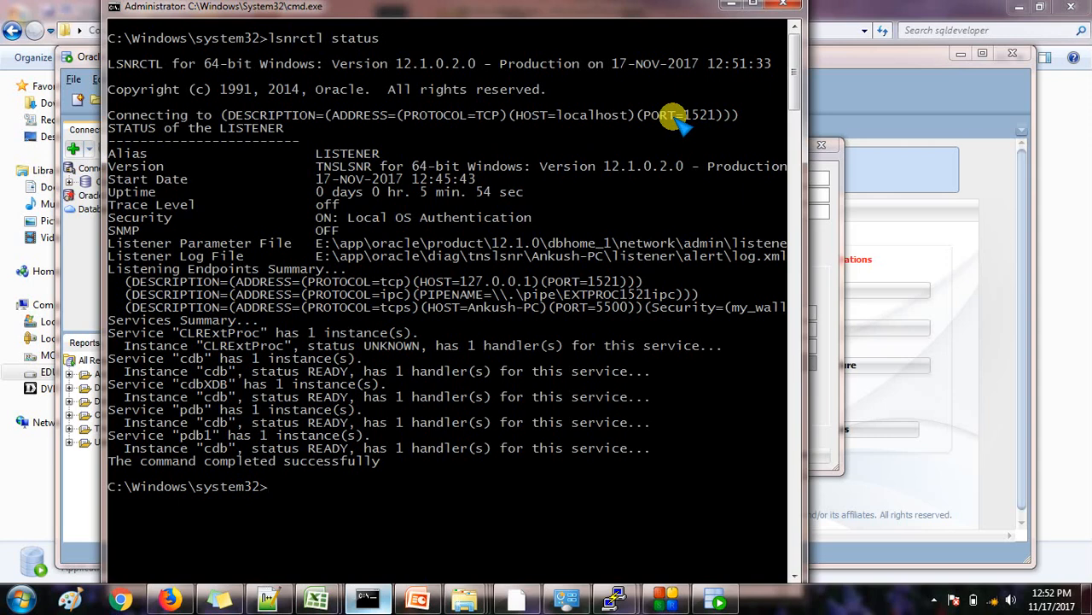
pyautogui.moveTo(533, 327)
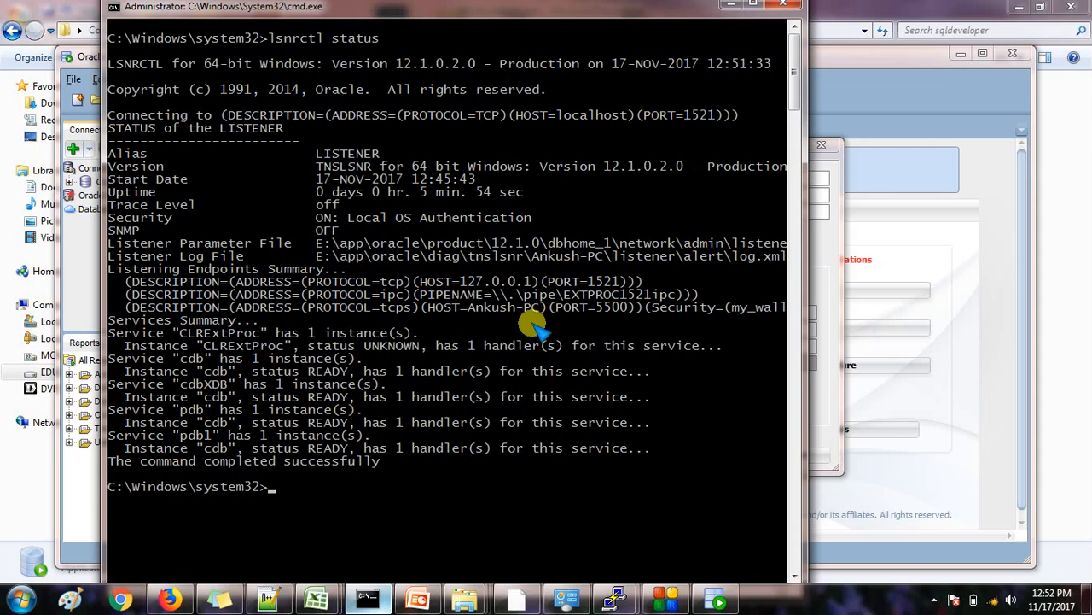
pyautogui.moveTo(840, 298)
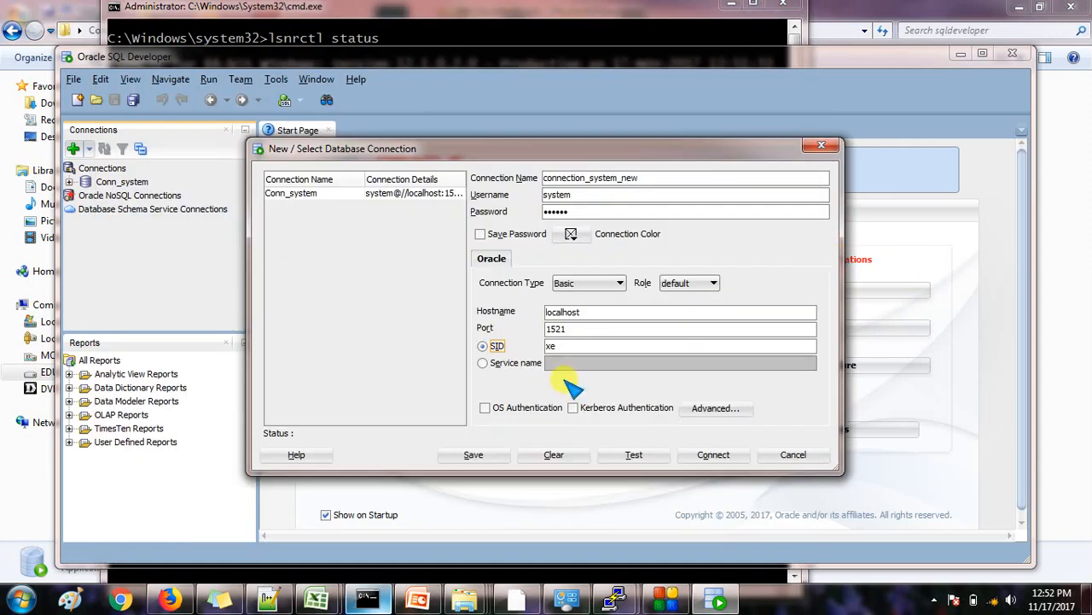
pyautogui.moveTo(628, 325)
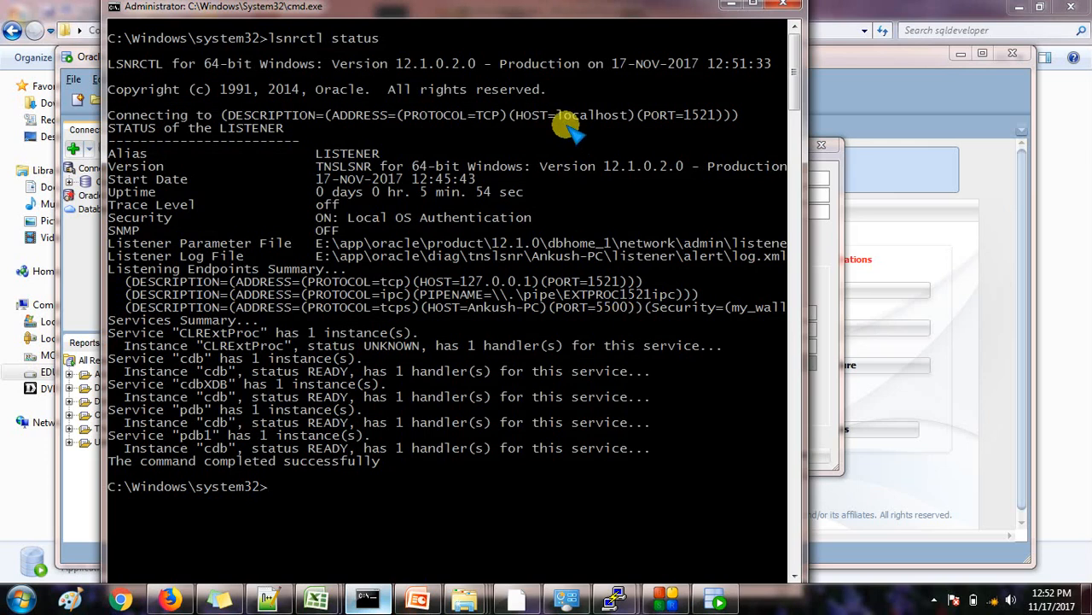
pyautogui.moveTo(730, 321)
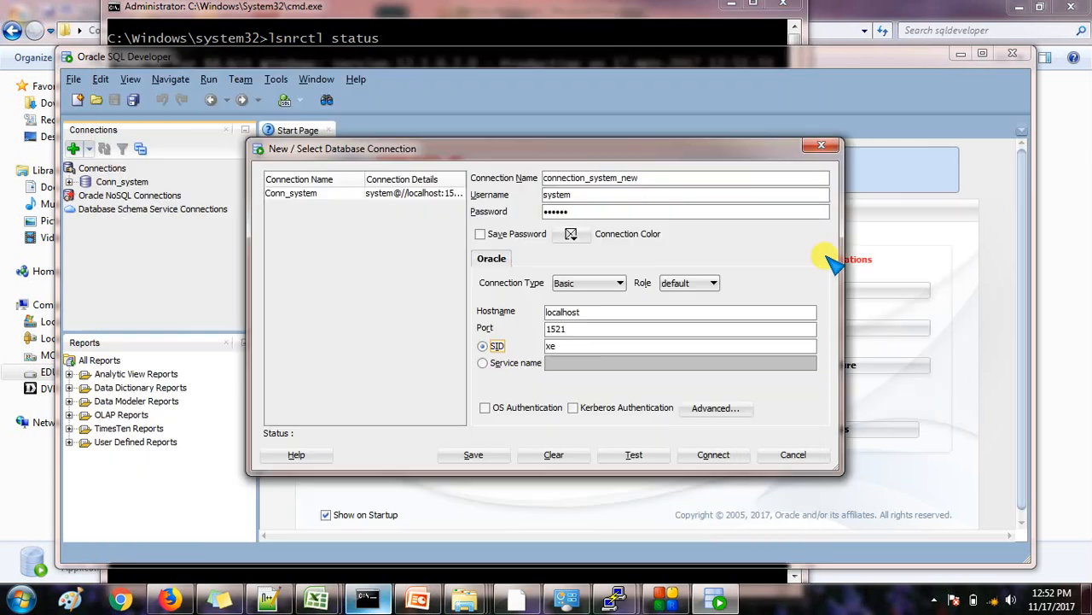
pyautogui.moveTo(598, 333)
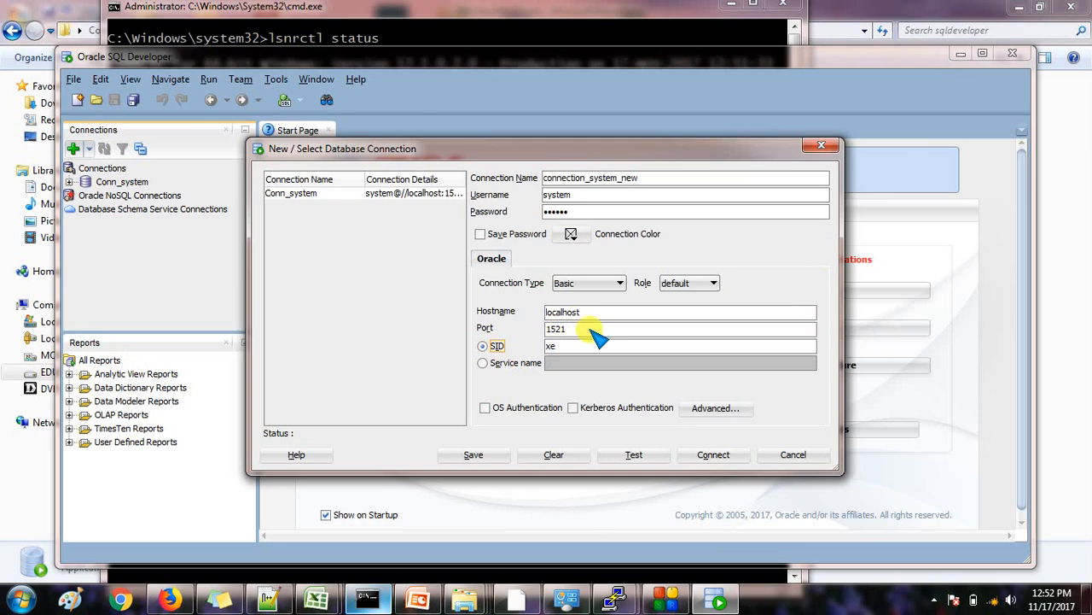
# Identify the database by service name cdb instead of SID.
pyautogui.click(483, 362)
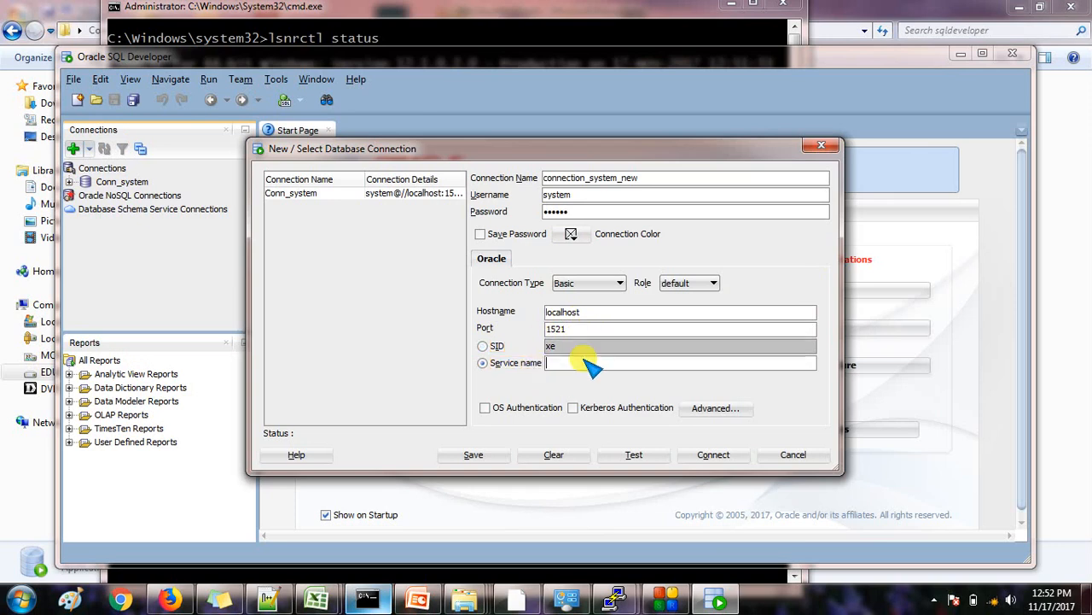
pyautogui.write('cdb')
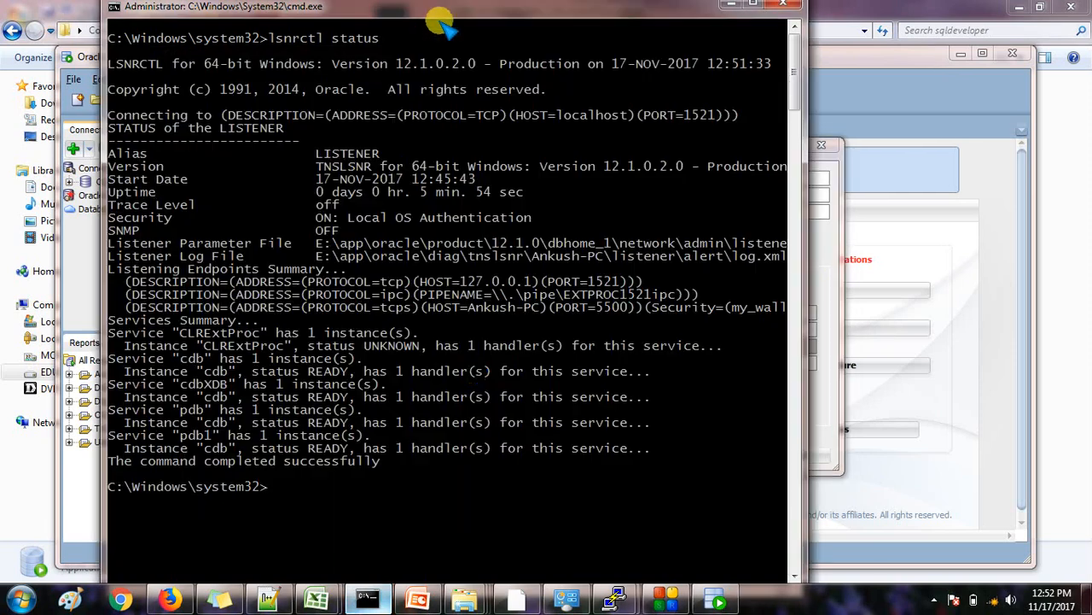
# Connect sqlplus / as sysdba, list the PDBs with 'sho pdbs', then bring up tnsnames.ora.
pyautogui.write('sql')
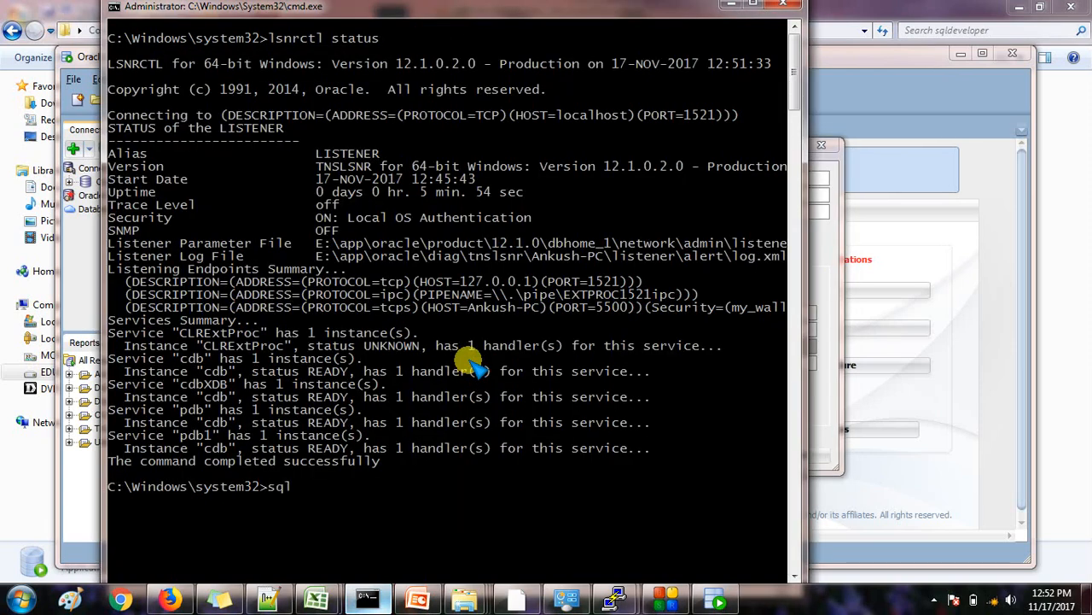
pyautogui.write('plus')
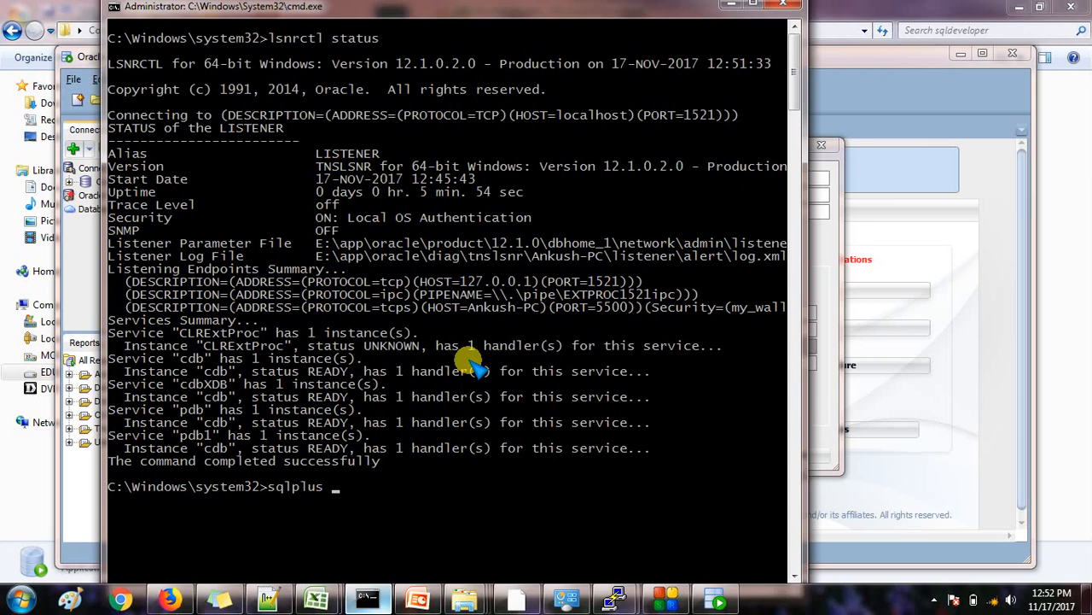
pyautogui.write('/ as sysdba')
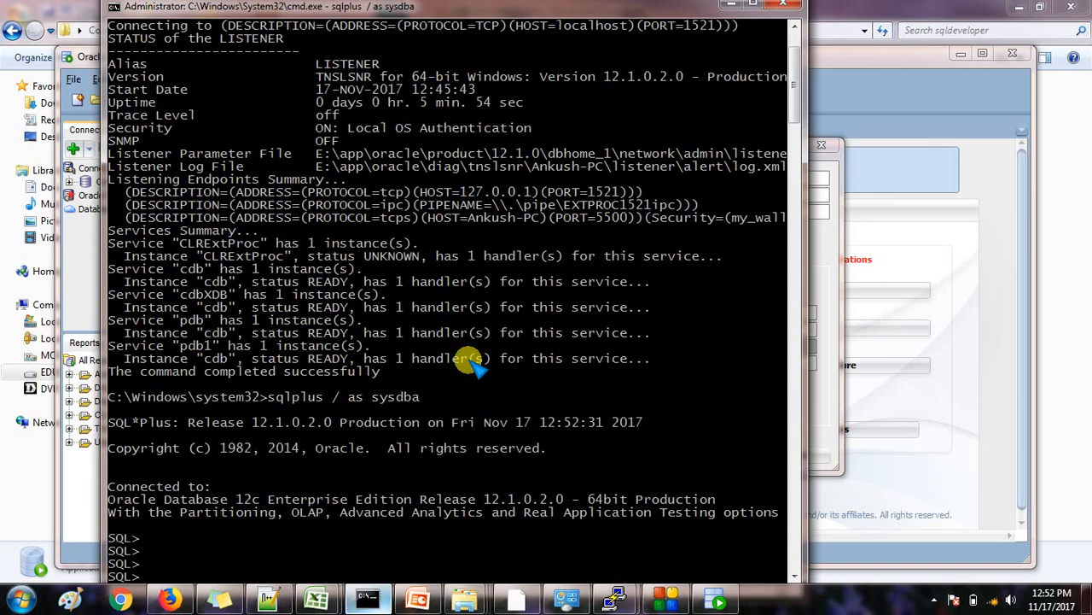
pyautogui.write('sho pd')
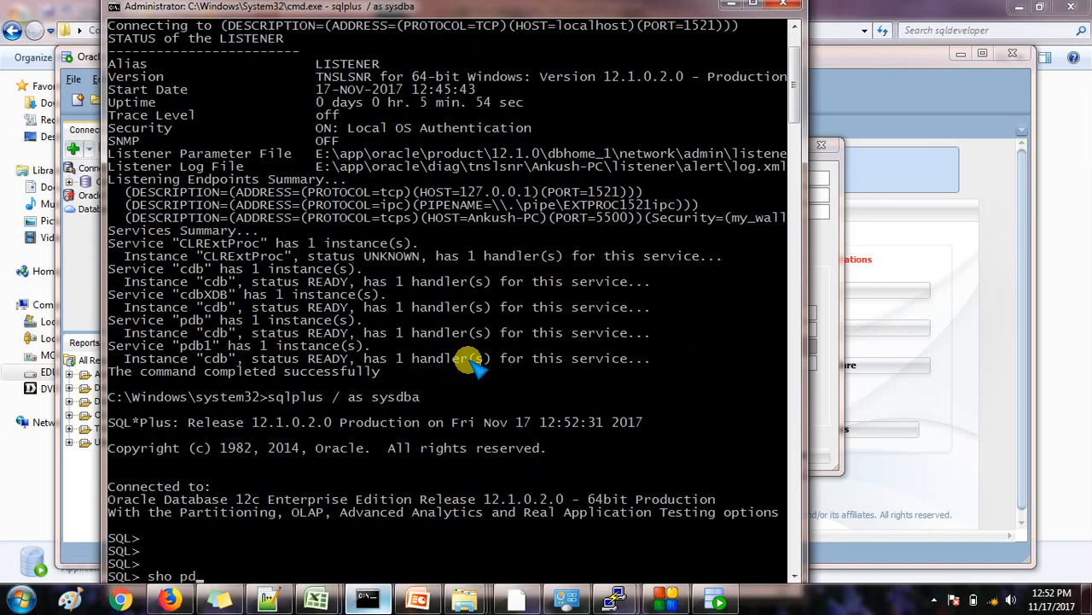
pyautogui.press('Return')
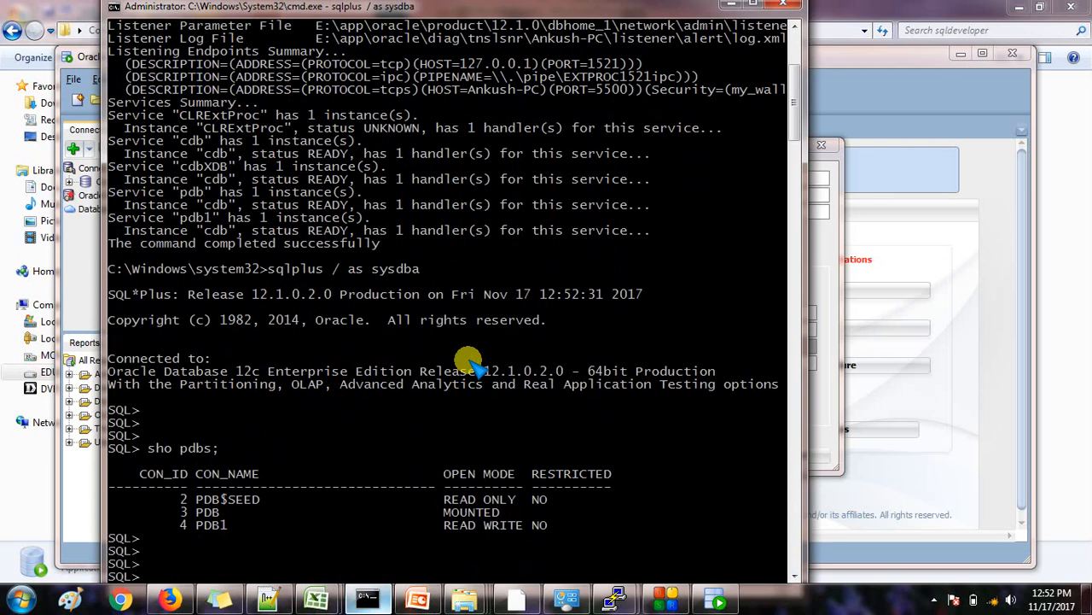
pyautogui.moveTo(220, 492)
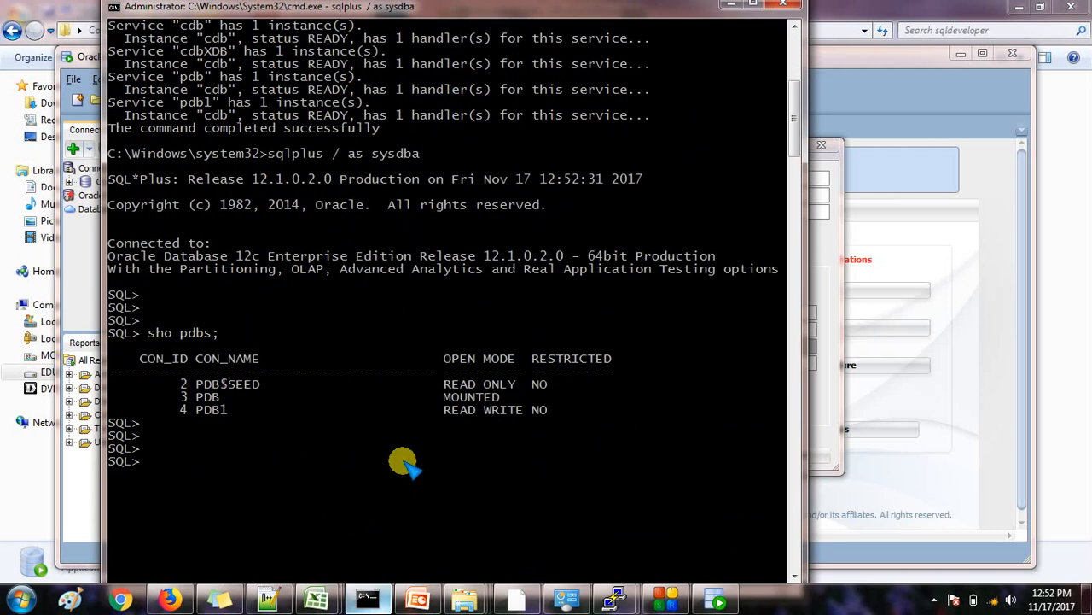
pyautogui.moveTo(427, 362)
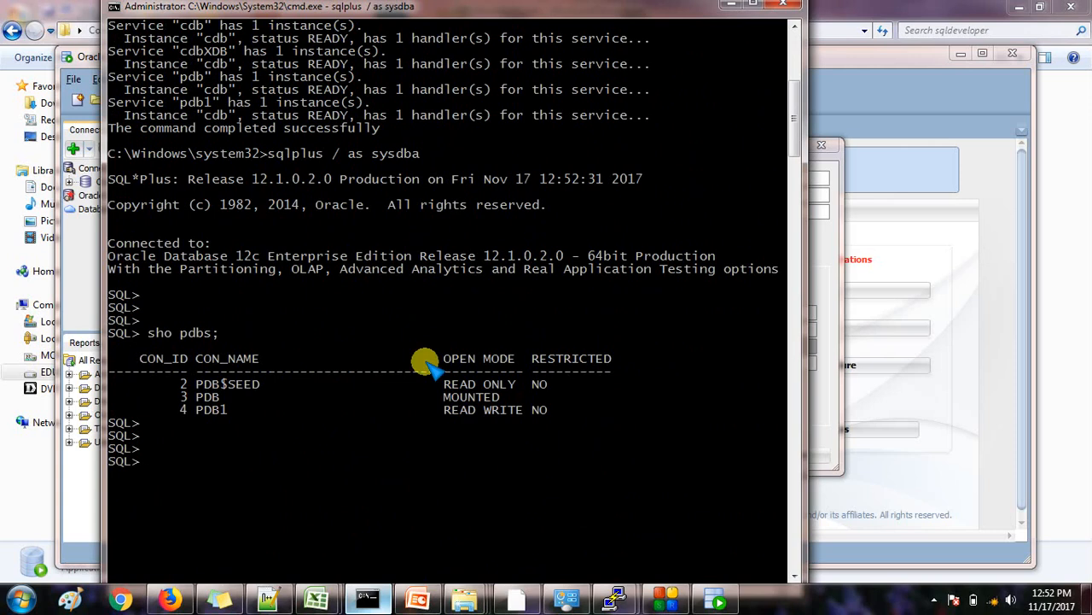
pyautogui.moveTo(418, 328)
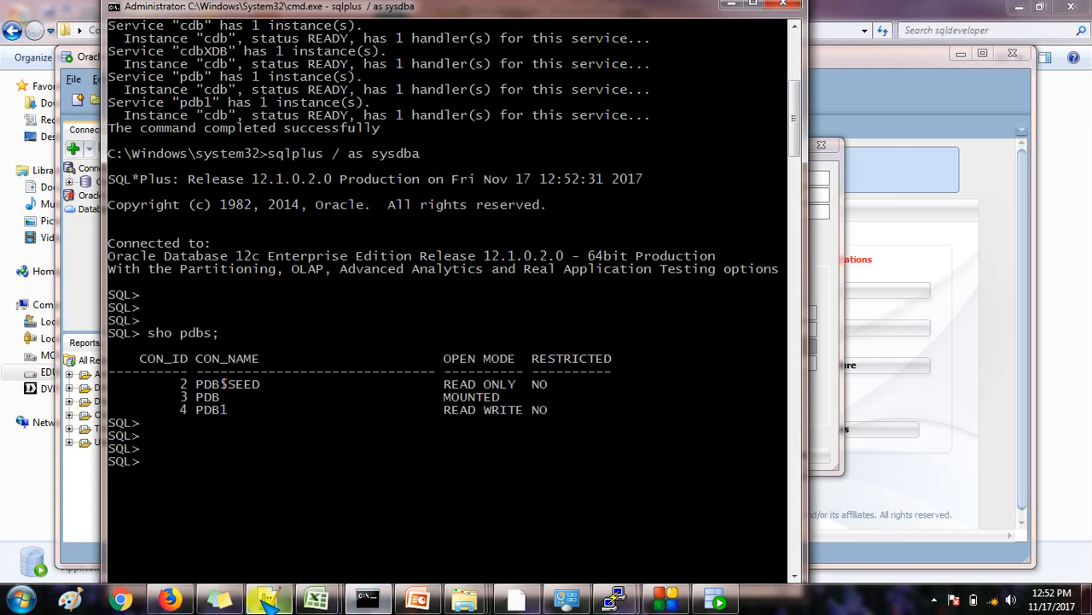
pyautogui.click(270, 597)
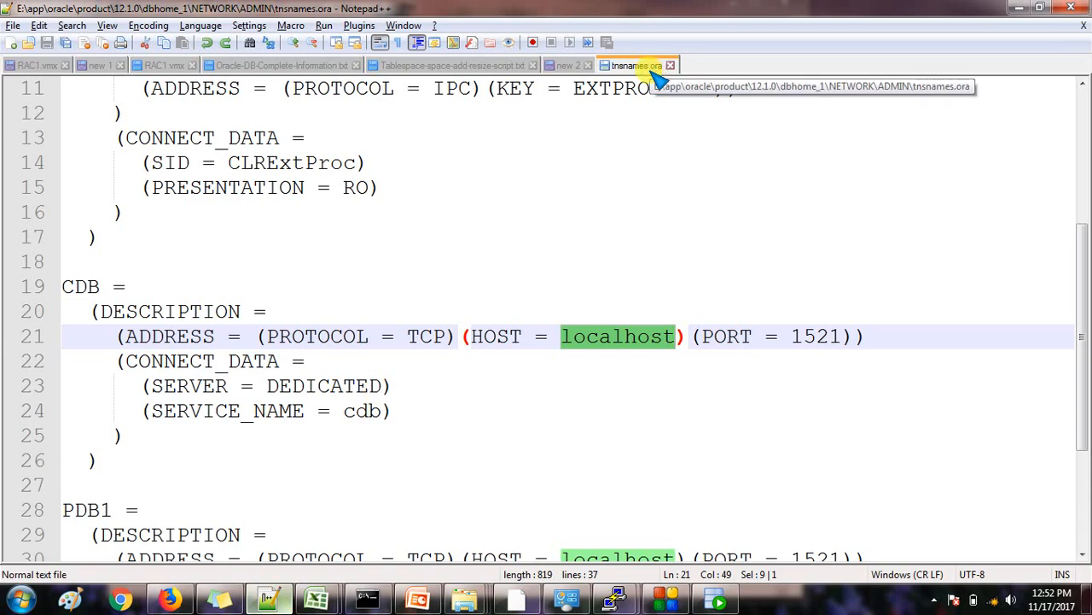
pyautogui.moveTo(68, 290)
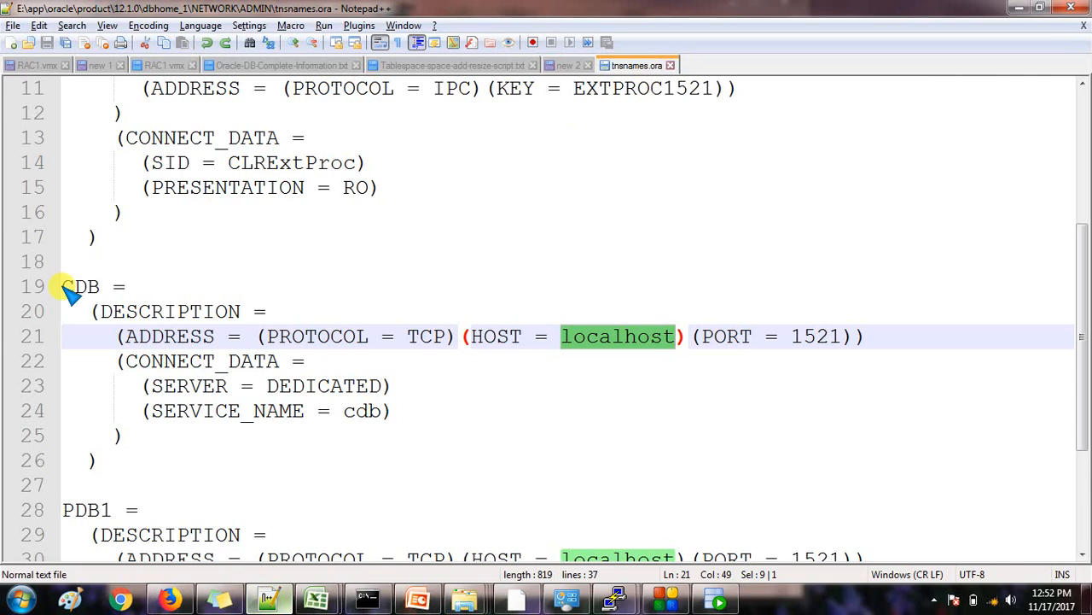
pyautogui.doubleClick(82, 287)
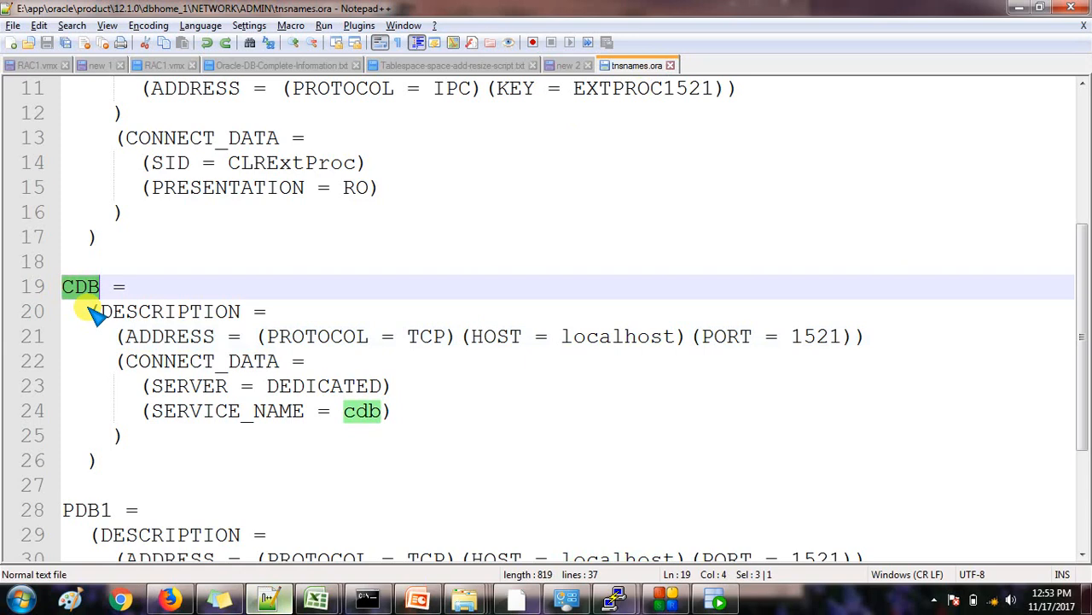
pyautogui.moveTo(220, 469)
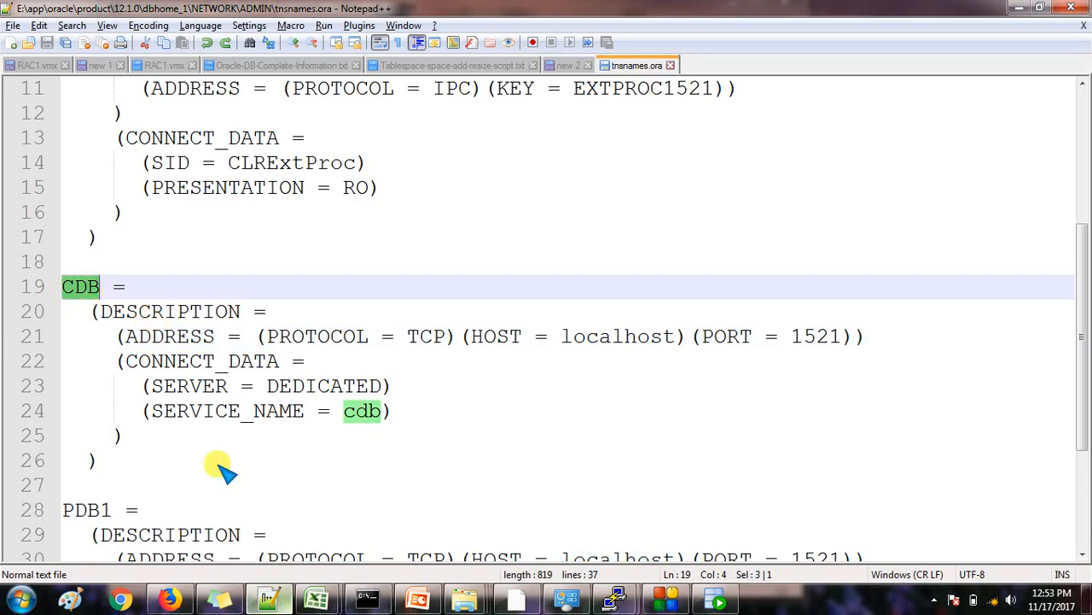
pyautogui.click(358, 409)
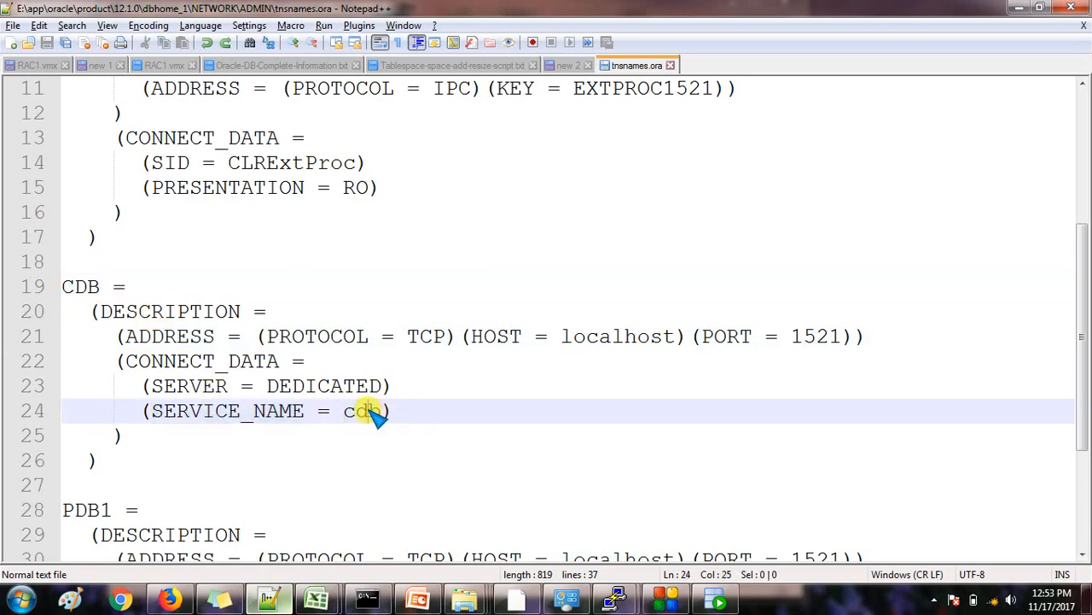
pyautogui.doubleClick(226, 409)
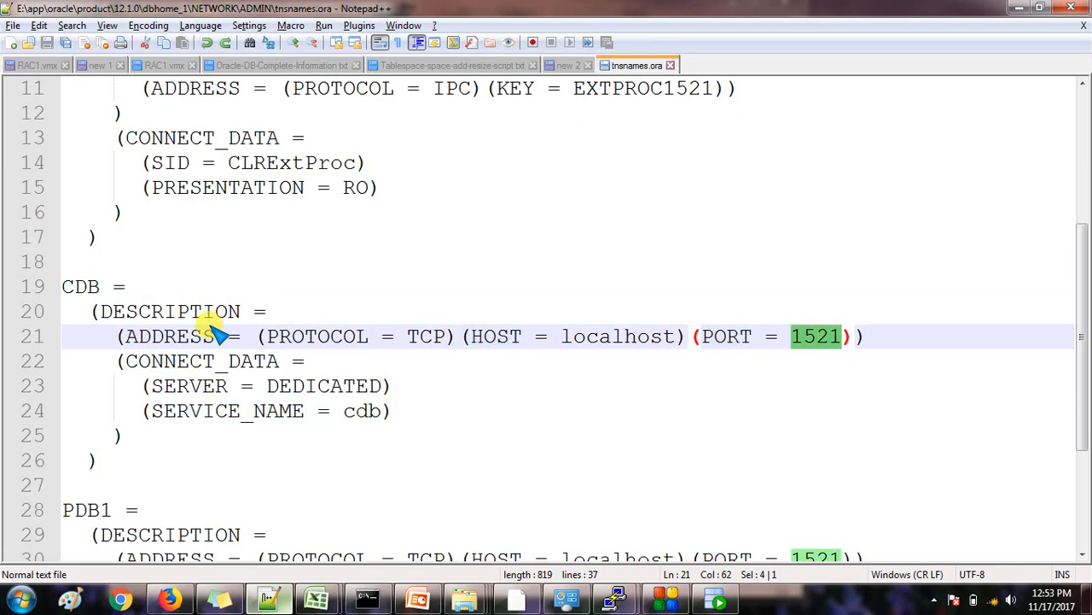
pyautogui.moveTo(213, 337); pyautogui.dragTo(128, 461)
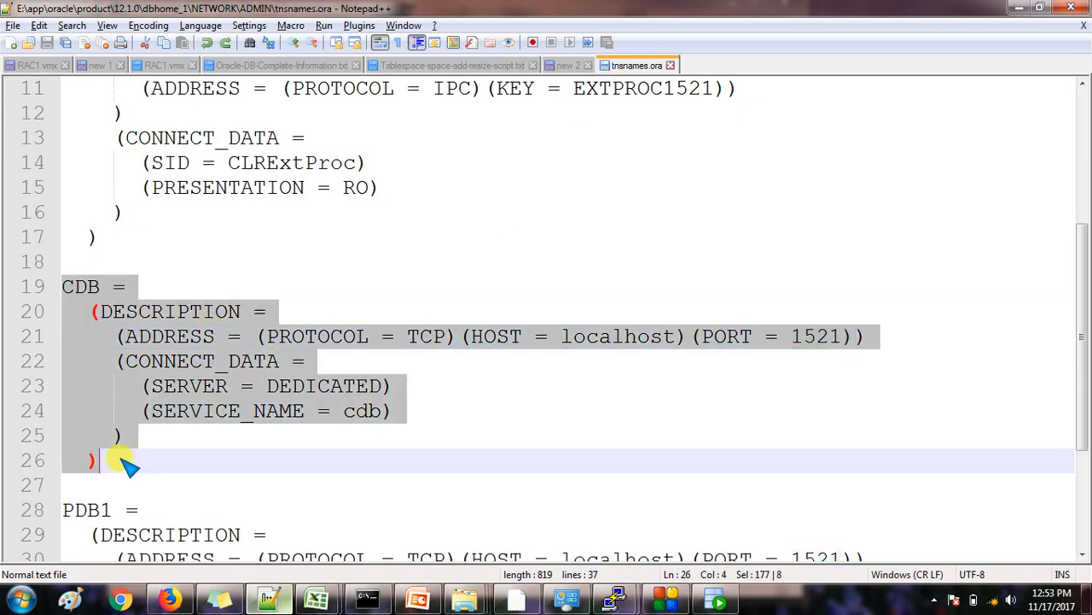
pyautogui.moveTo(264, 308)
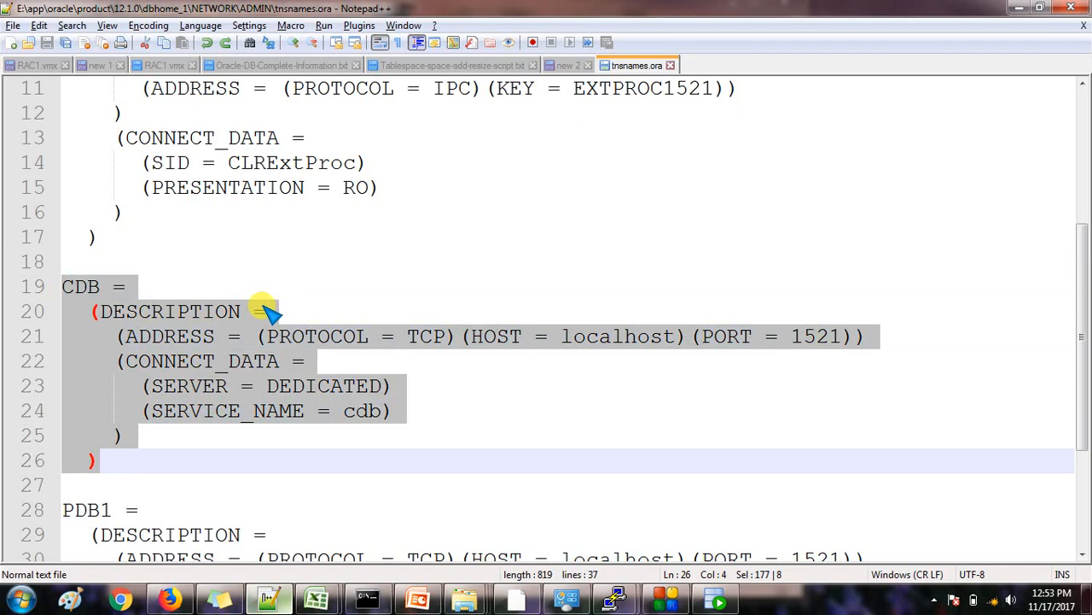
pyautogui.moveTo(635, 65)
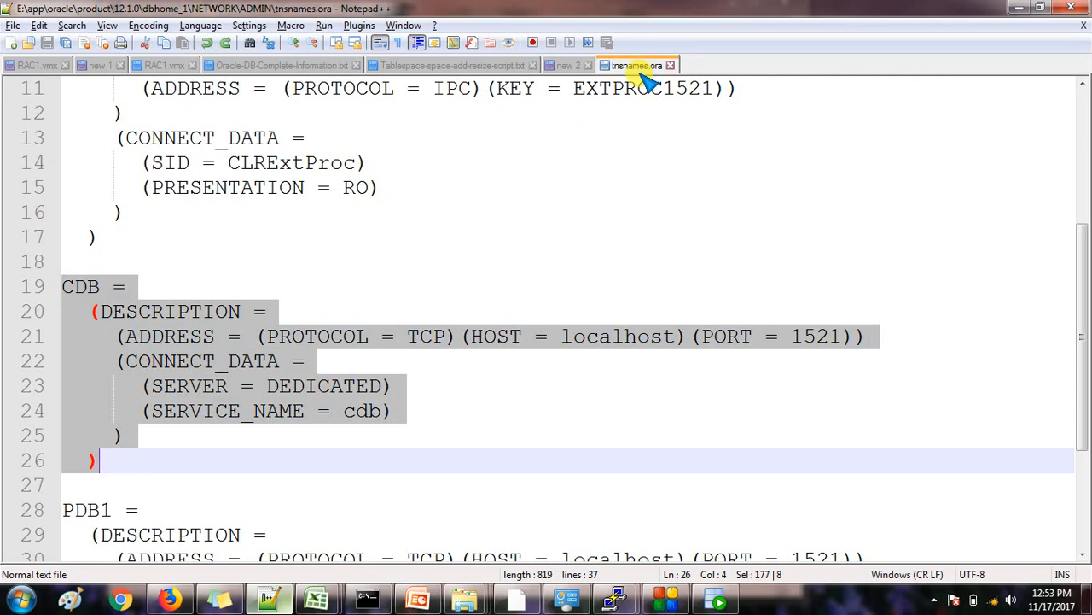
pyautogui.moveTo(594, 410)
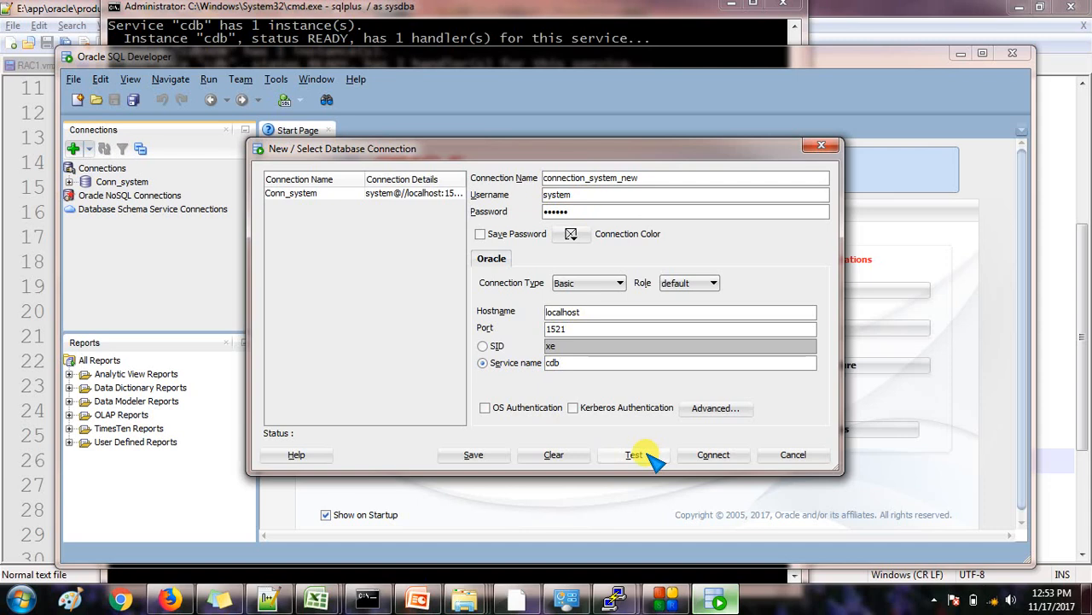
# Test connection_system_new to Status: Success and connect to the database.
pyautogui.click(634, 454)
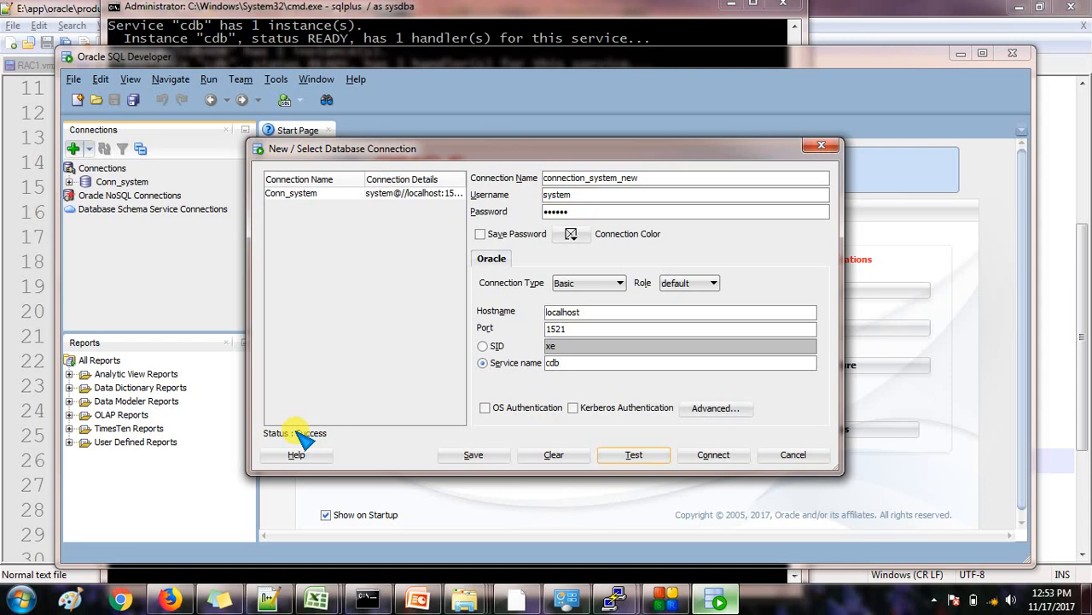
pyautogui.moveTo(713, 454)
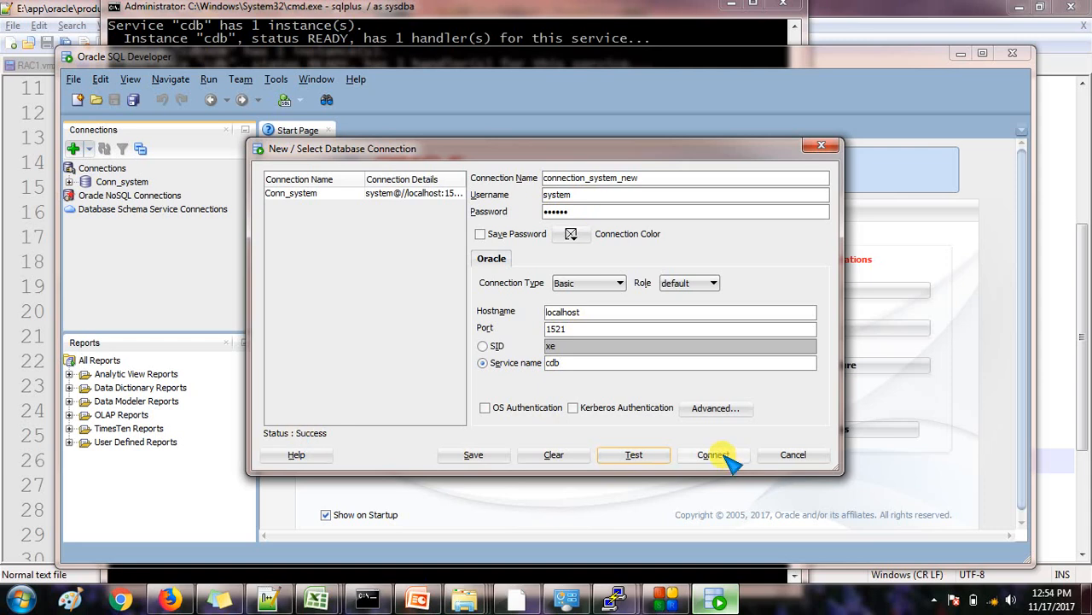
pyautogui.click(712, 454)
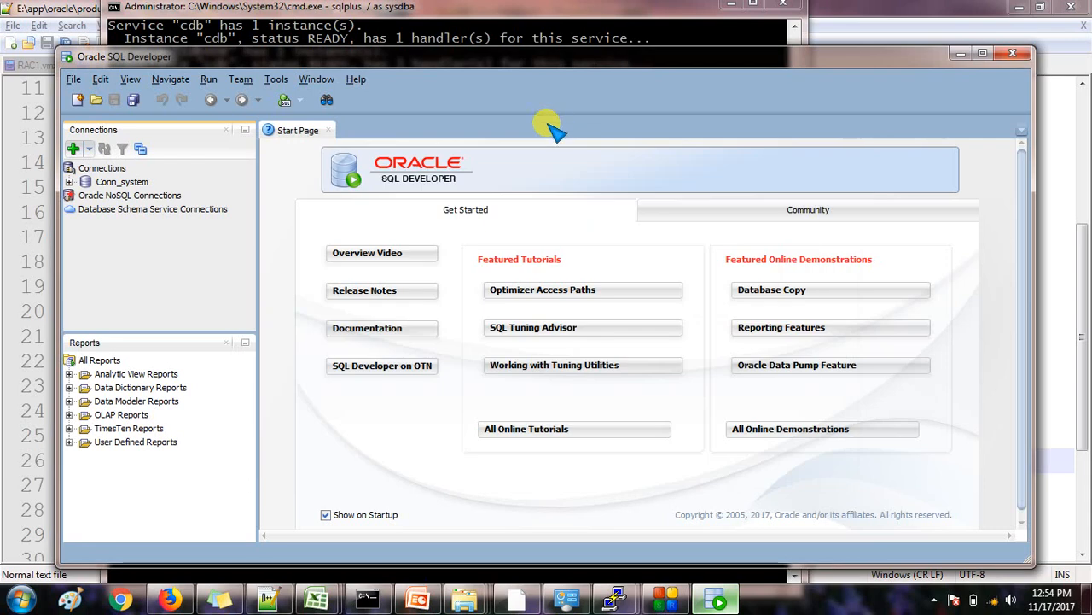
pyautogui.moveTo(392, 157)
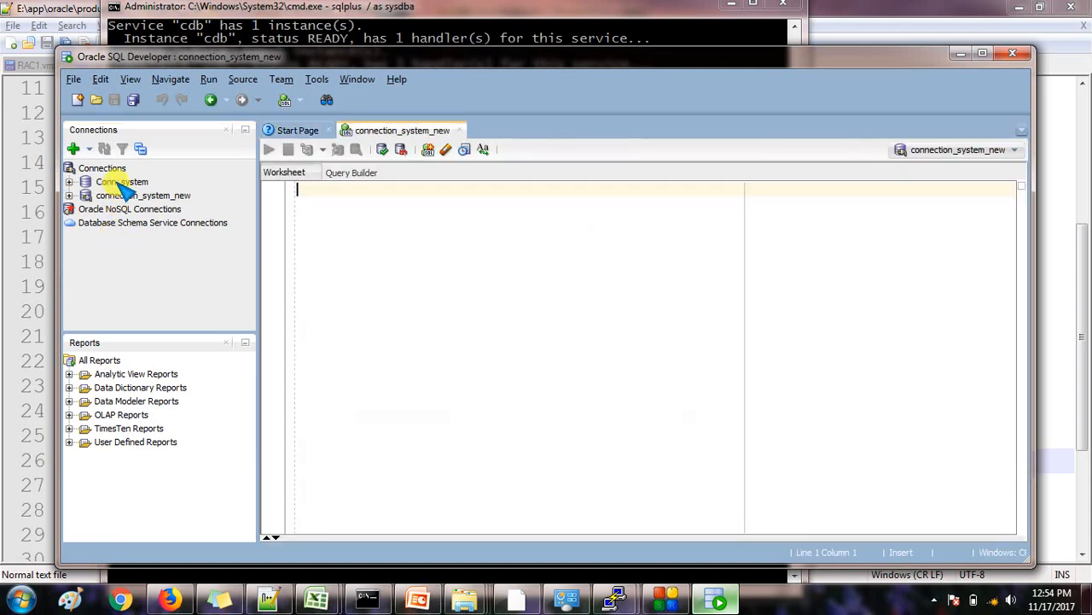
pyautogui.moveTo(133, 194)
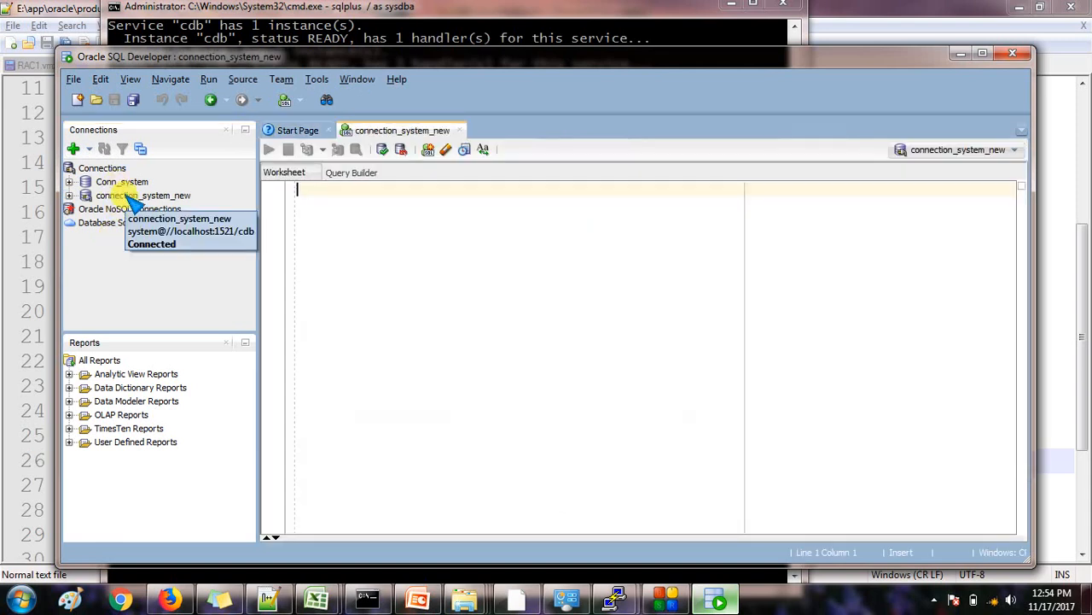
pyautogui.moveTo(174, 195)
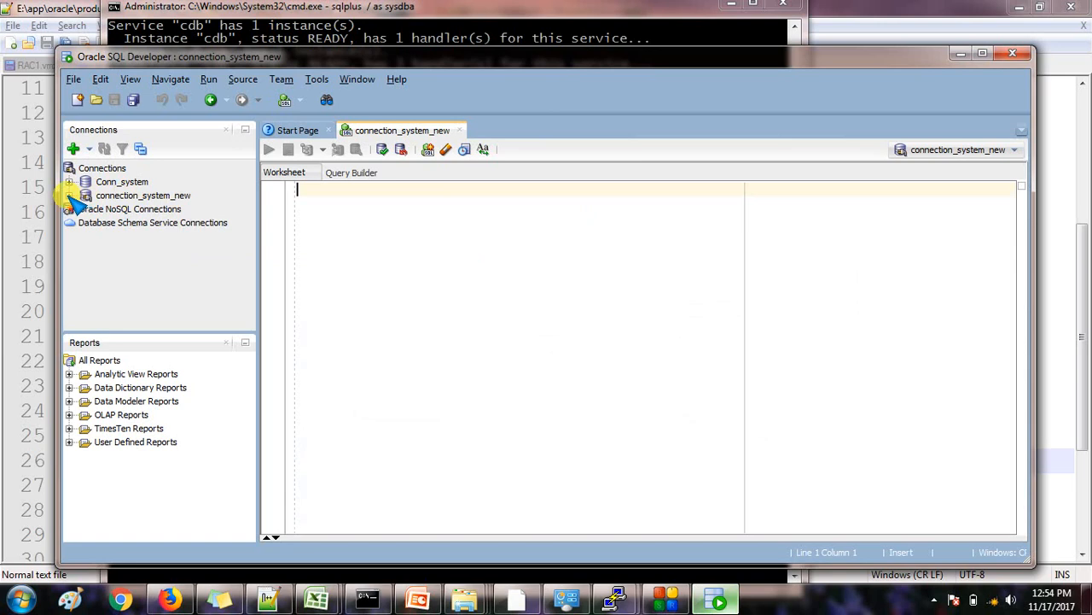
# Expand connection_system_new > Procedures and open the ORA$_SYS_REP_AUTH source.
pyautogui.click(69, 194)
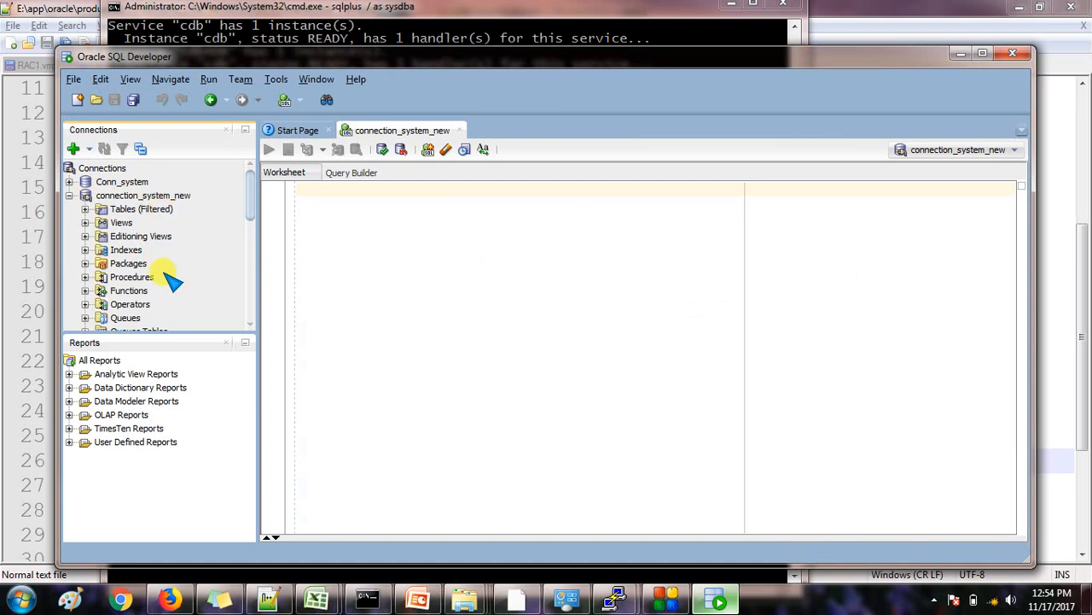
pyautogui.moveTo(143, 194)
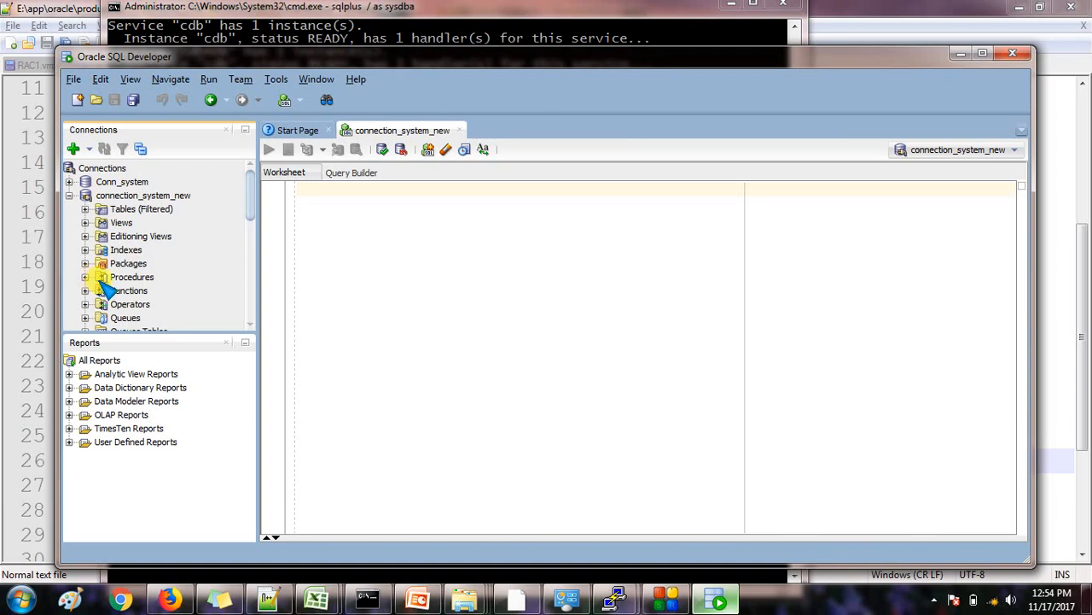
pyautogui.click(101, 276)
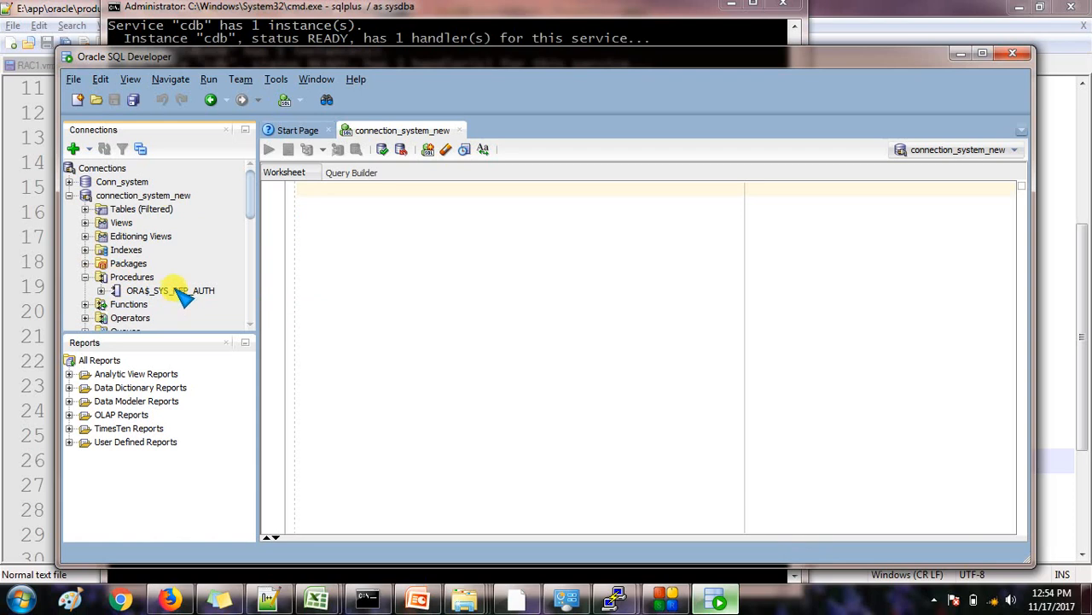
pyautogui.click(168, 290)
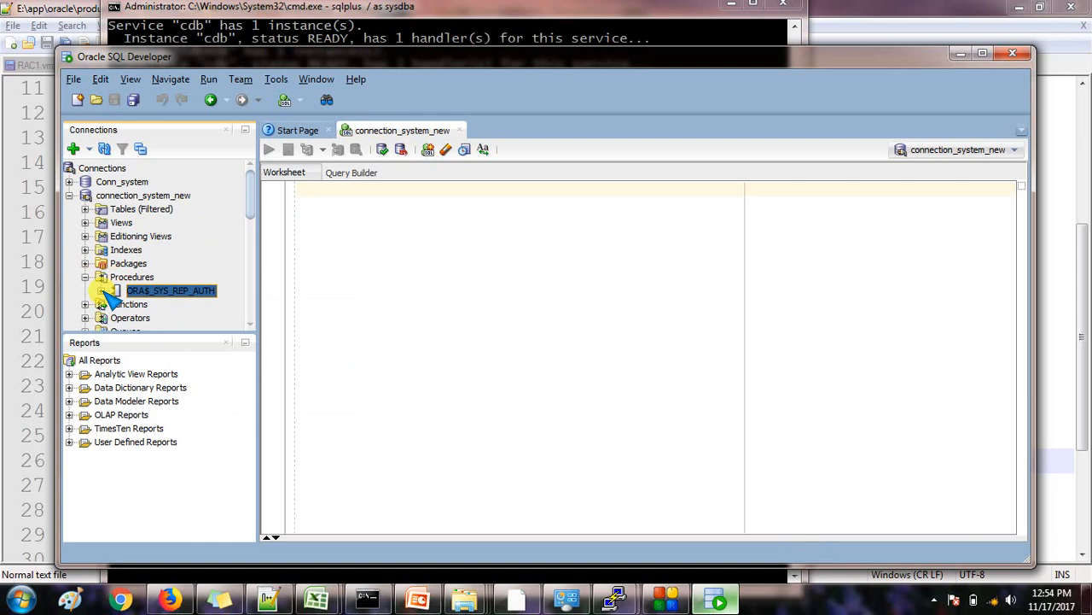
pyautogui.doubleClick(170, 291)
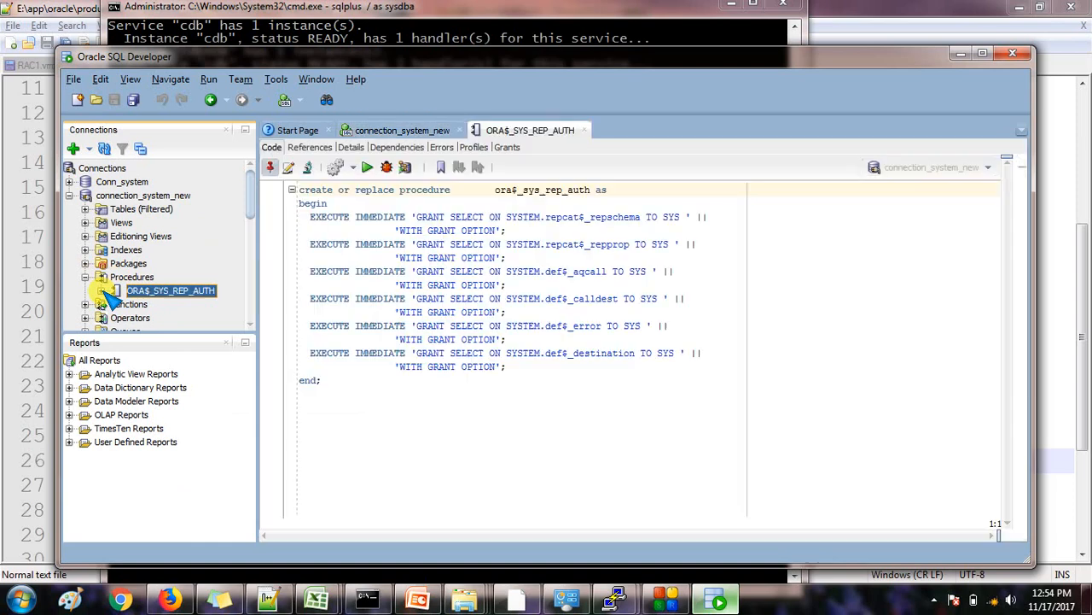
pyautogui.click(170, 290)
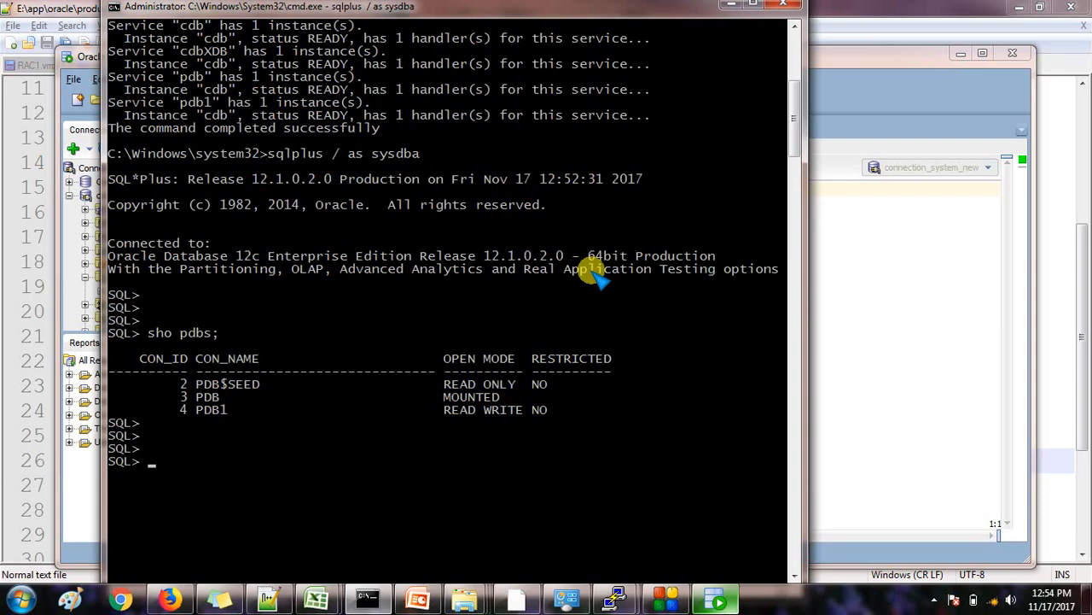
pyautogui.moveTo(938, 597)
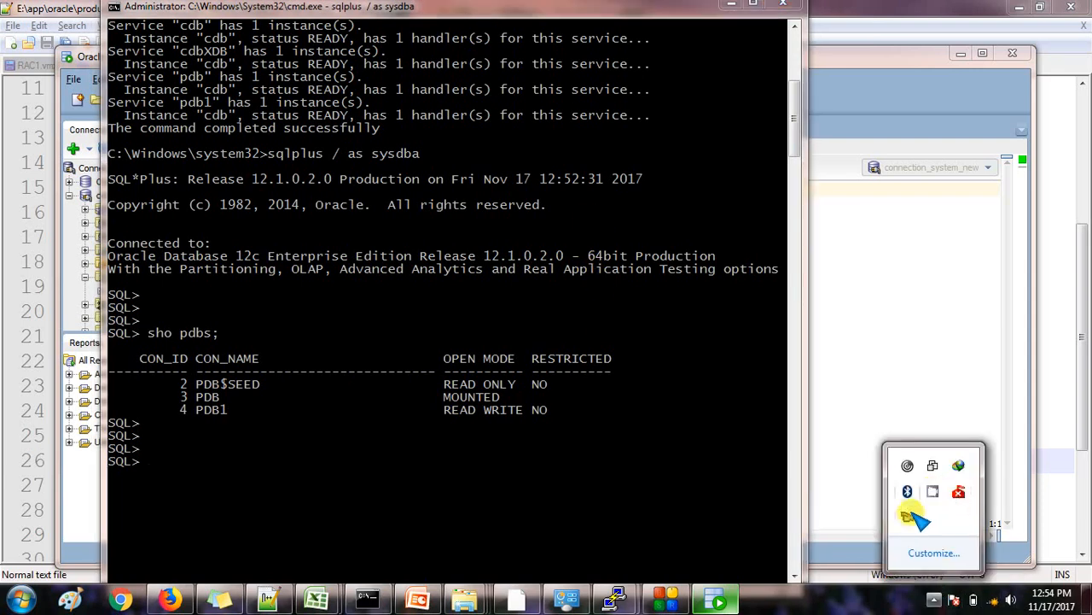
pyautogui.click(908, 492)
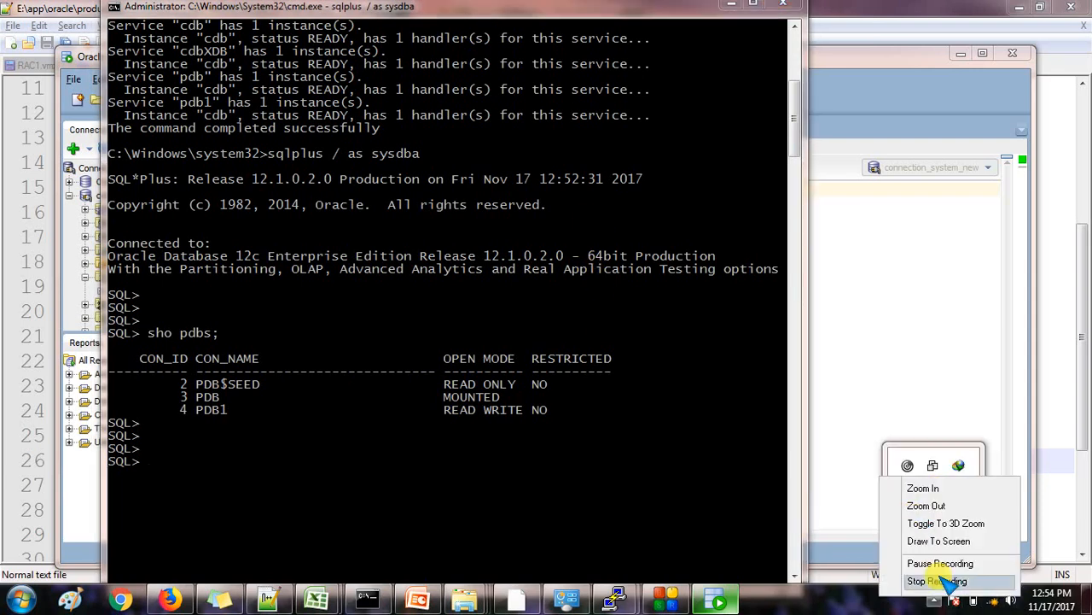